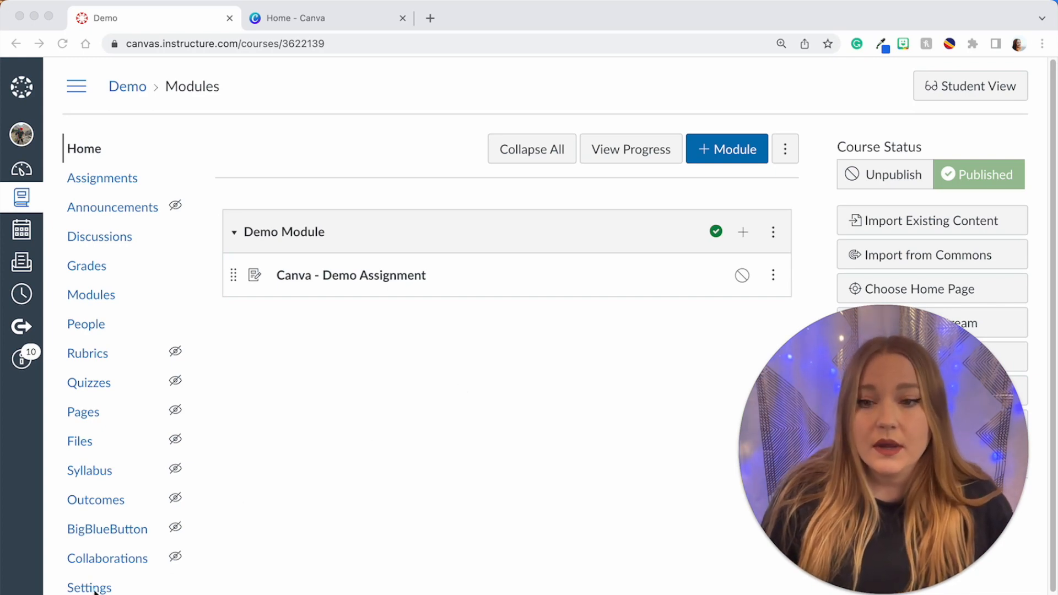
# Show the course's external apps in Settings and filter them by 'canva'.
pyautogui.click(87, 587)
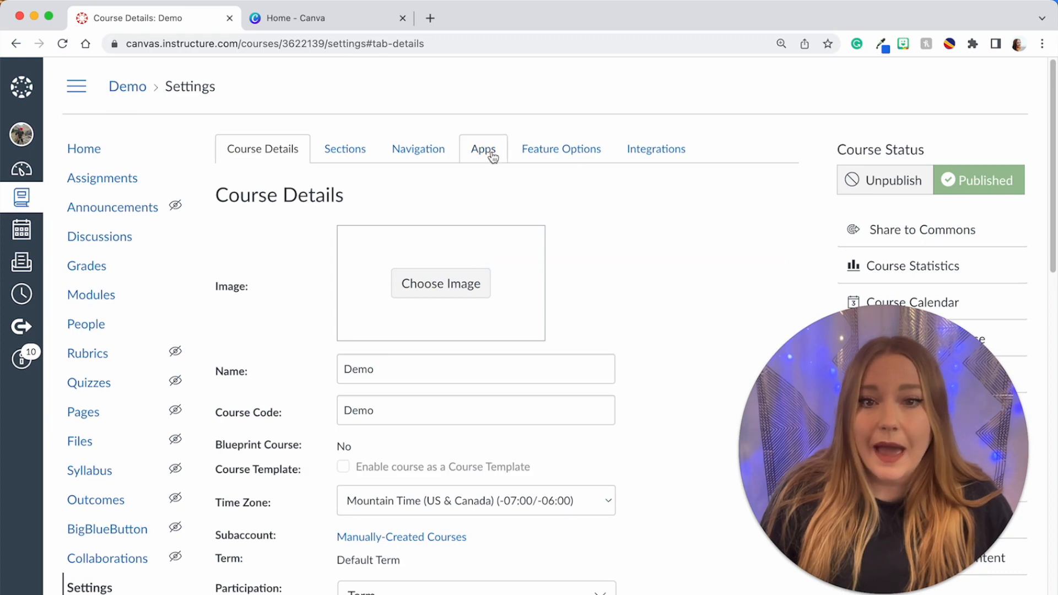
pyautogui.click(483, 149)
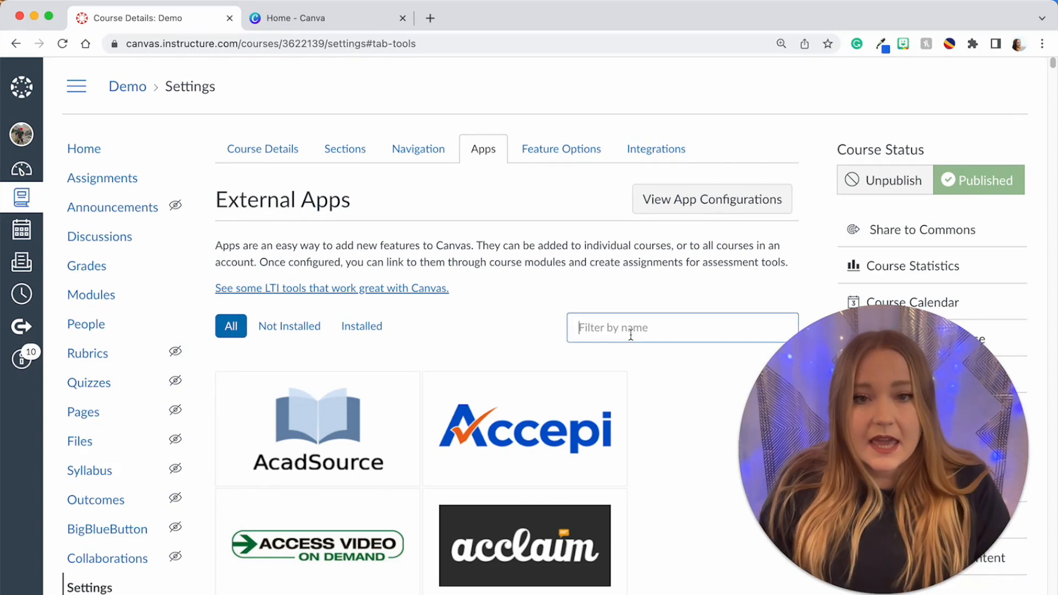
pyautogui.write('canva')
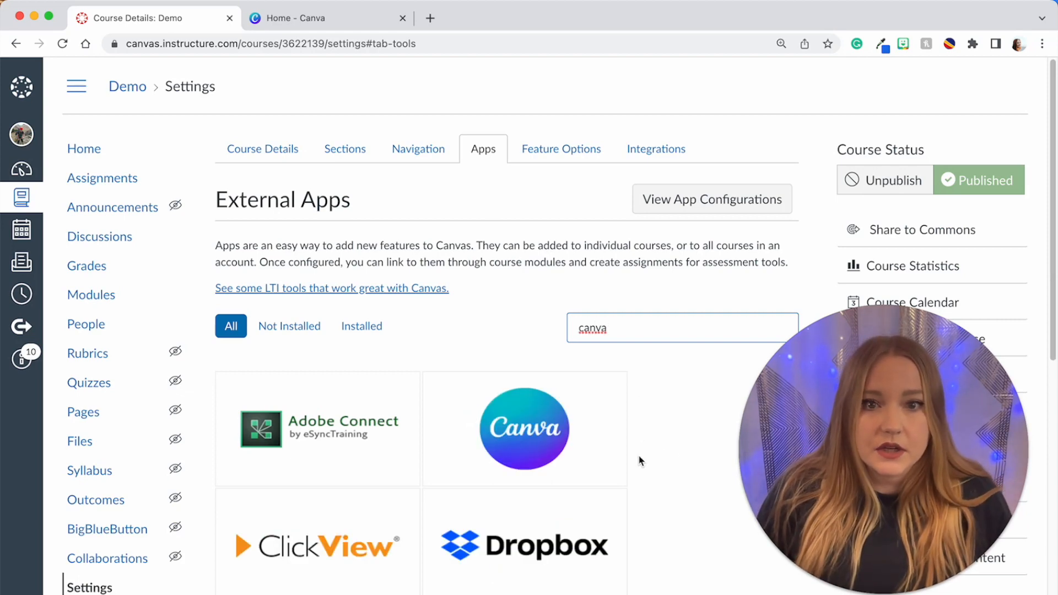
# Open the Canva app details and start adding Canva for Education to the course.
pyautogui.click(524, 429)
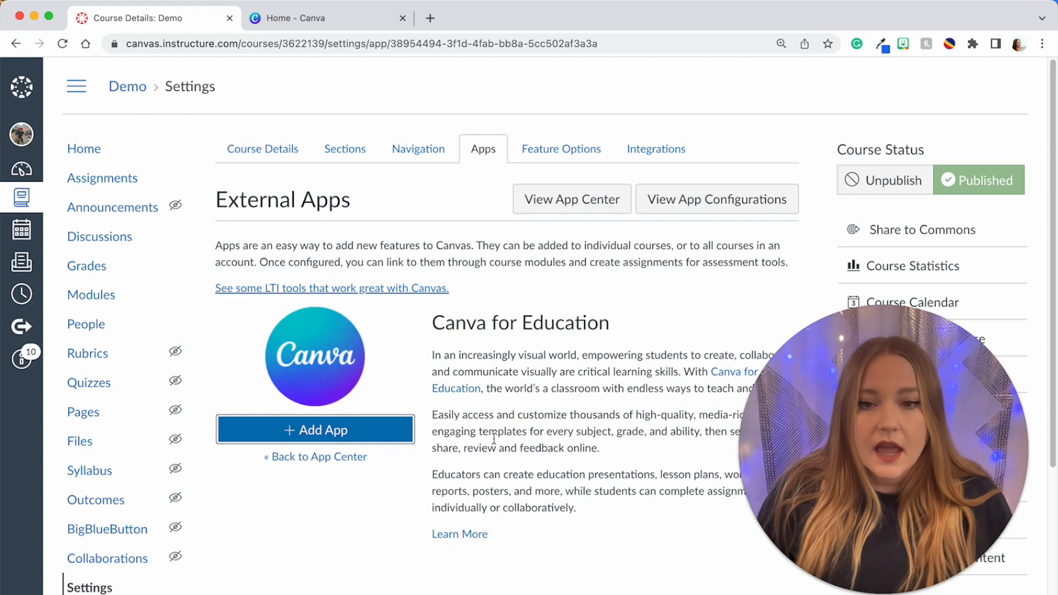
pyautogui.click(315, 430)
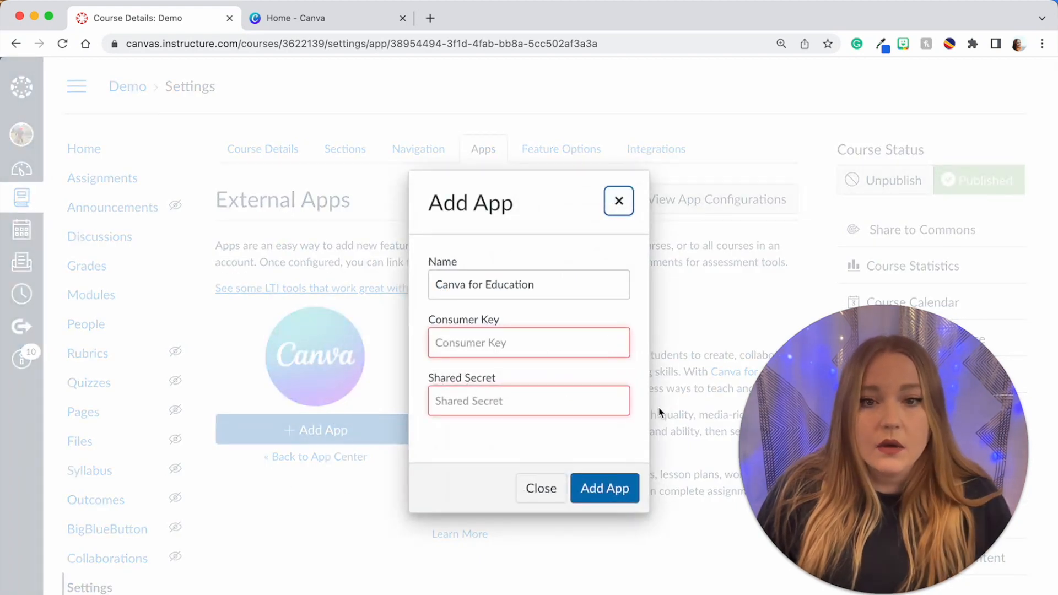
pyautogui.moveTo(484, 272)
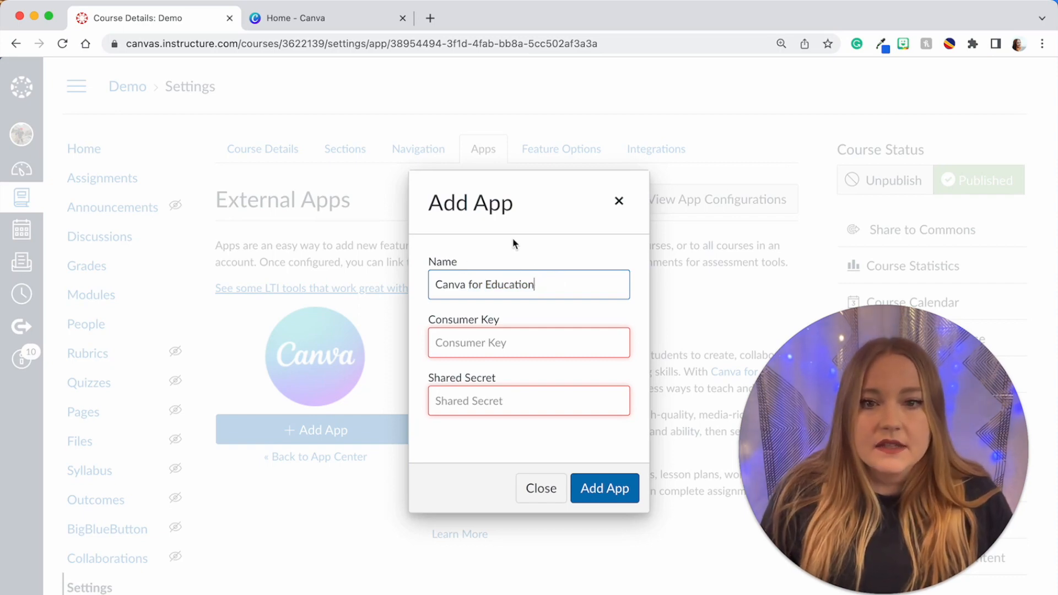
pyautogui.moveTo(93, 222)
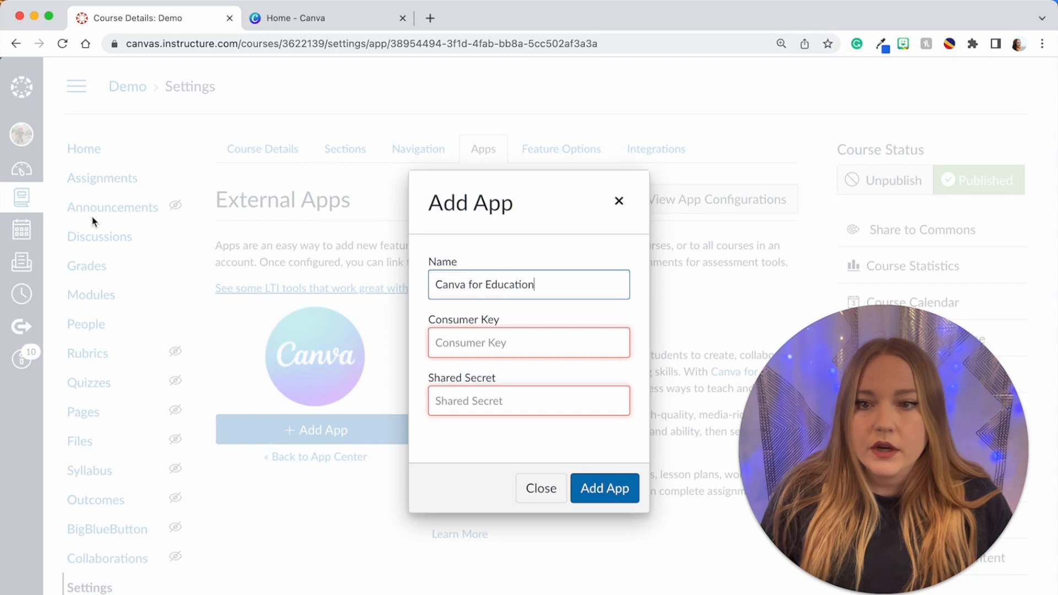
pyautogui.moveTo(131, 409)
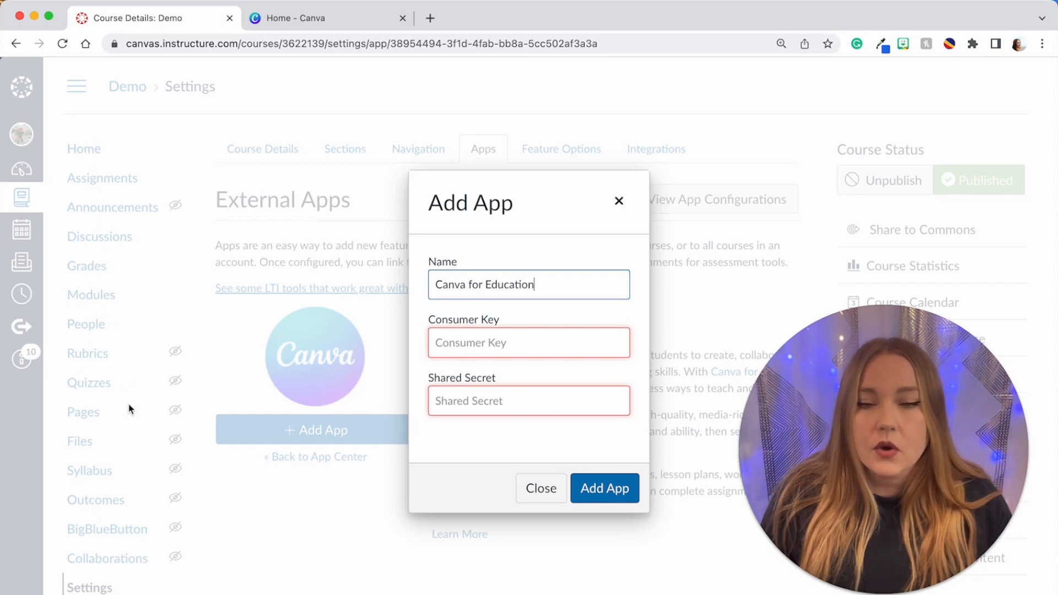
pyautogui.moveTo(191, 408)
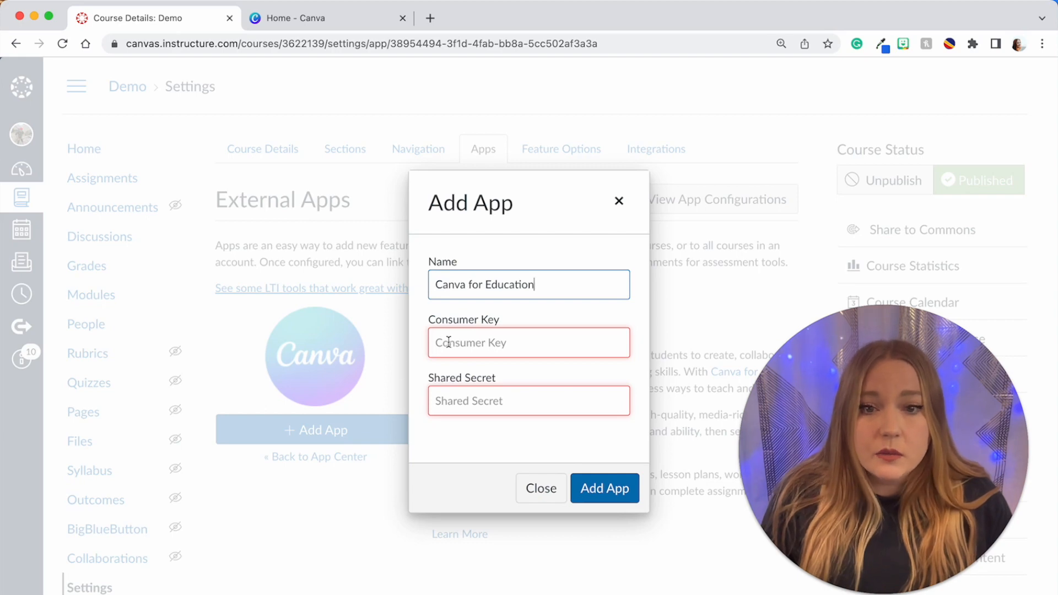
# In the Canva tab, go to account settings and open LMS integrations.
pyautogui.click(605, 488)
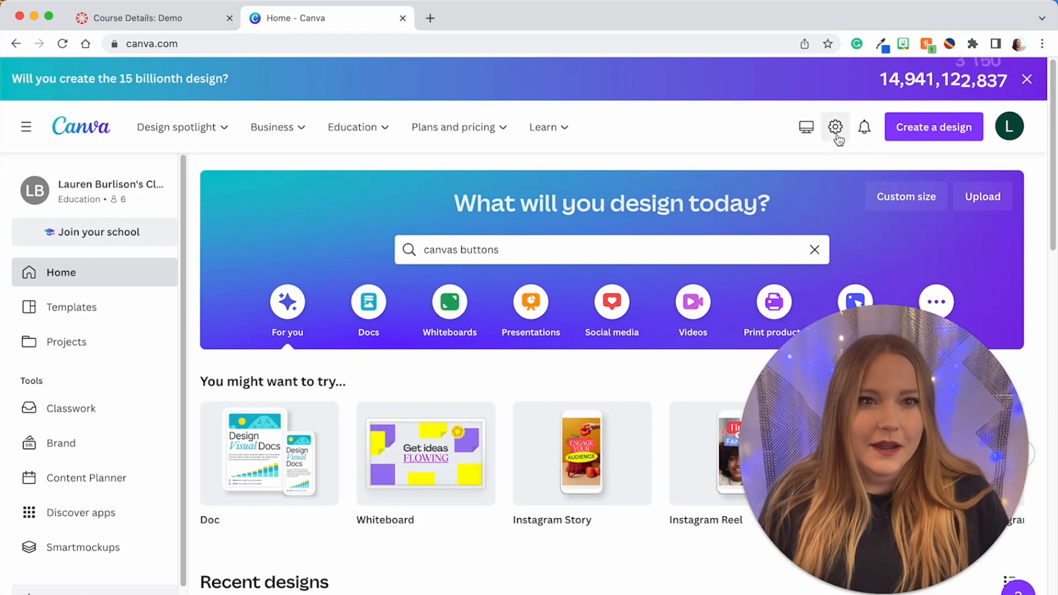
pyautogui.click(835, 128)
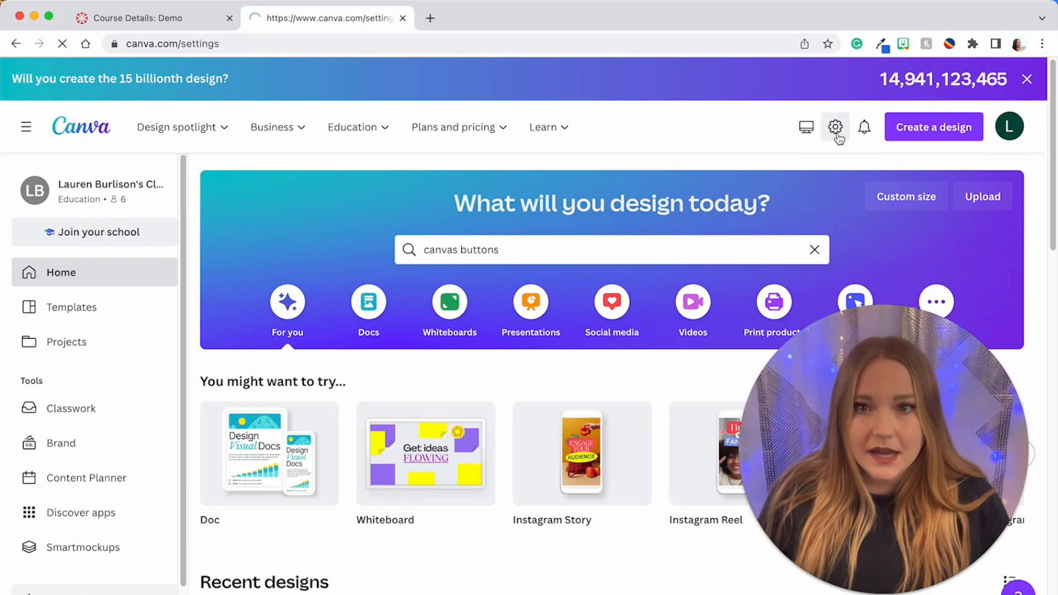
pyautogui.click(834, 126)
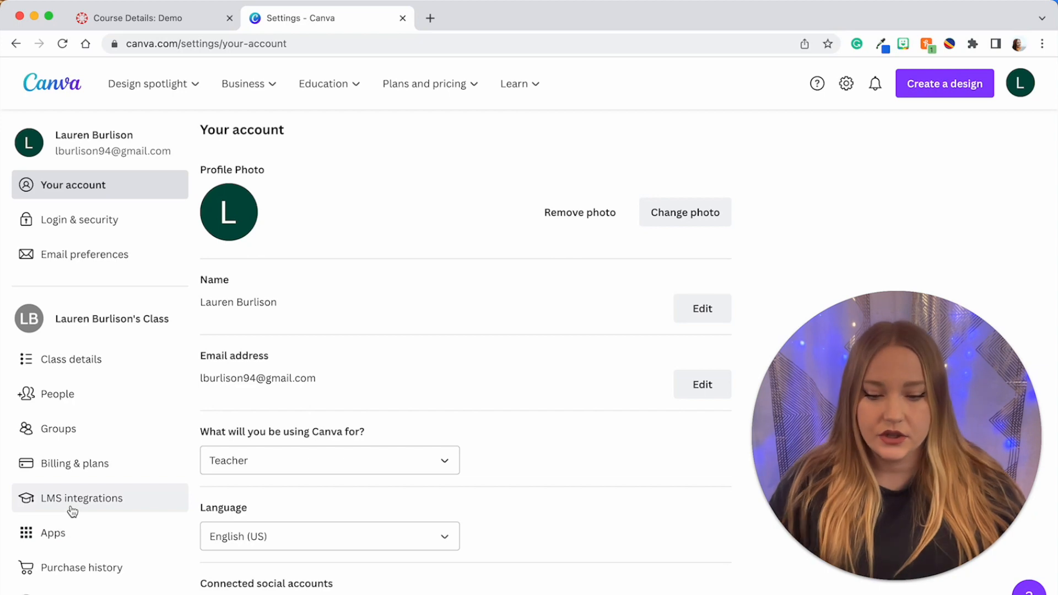
pyautogui.click(82, 498)
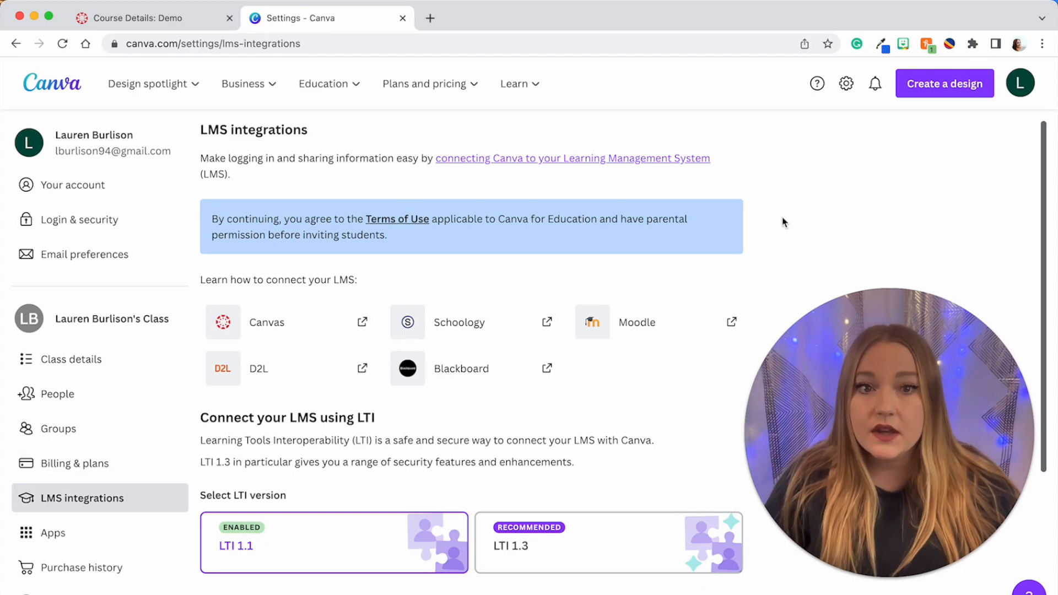
pyautogui.moveTo(792, 215)
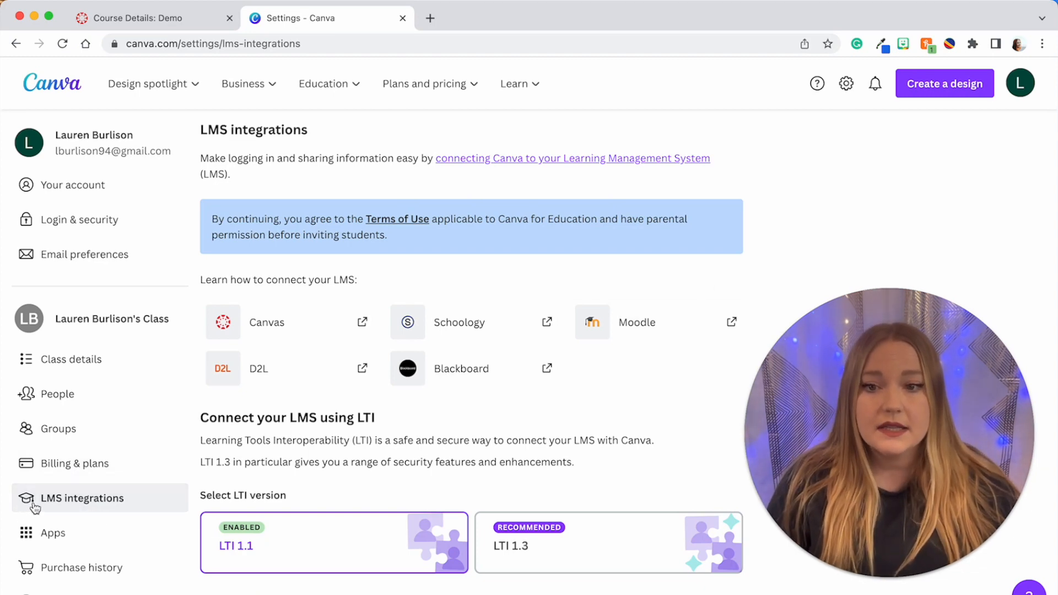
pyautogui.moveTo(131, 511)
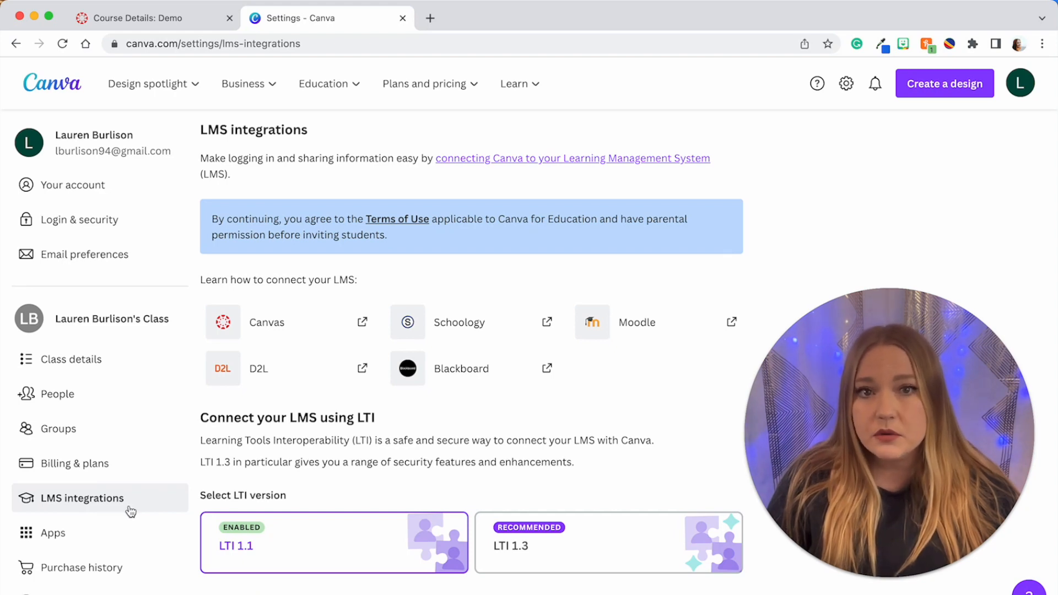
# Look over the LTI 1.3 steps, then copy the LTI 1.1 consumer key.
pyautogui.scroll(-3)
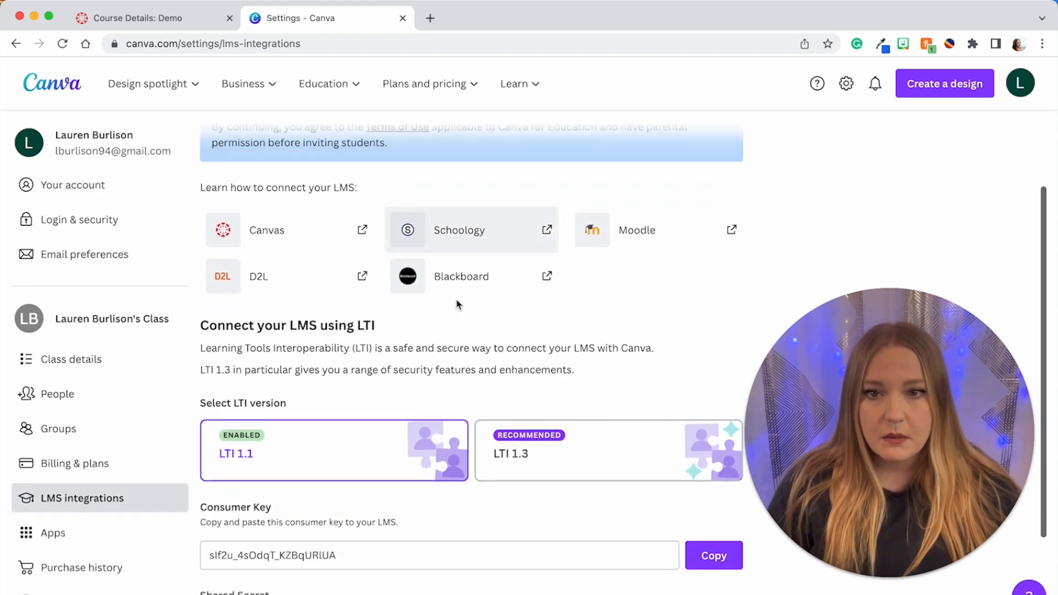
pyautogui.scroll(-3)
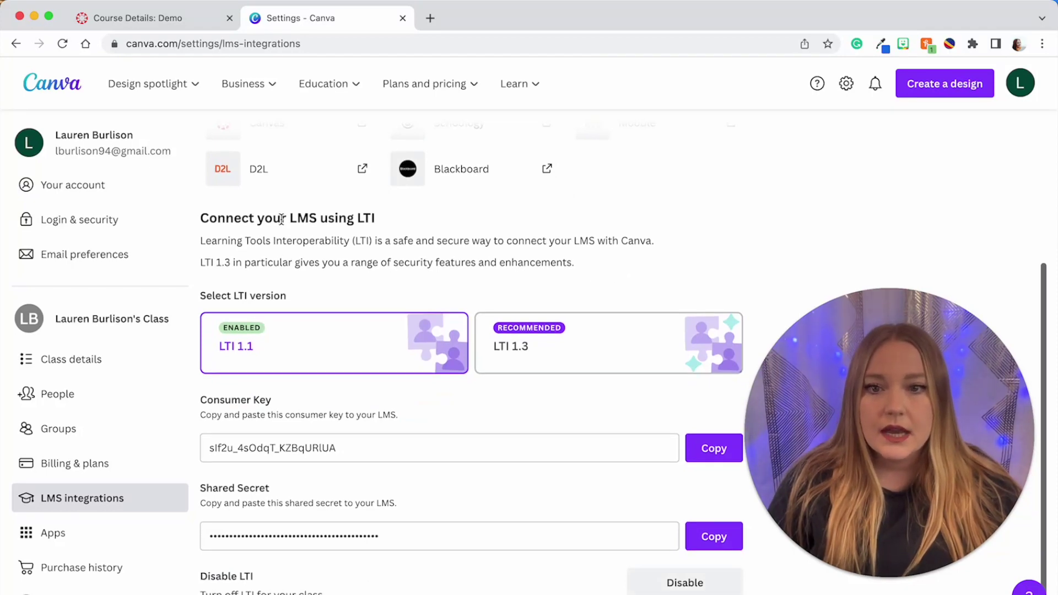
pyautogui.moveTo(408, 333)
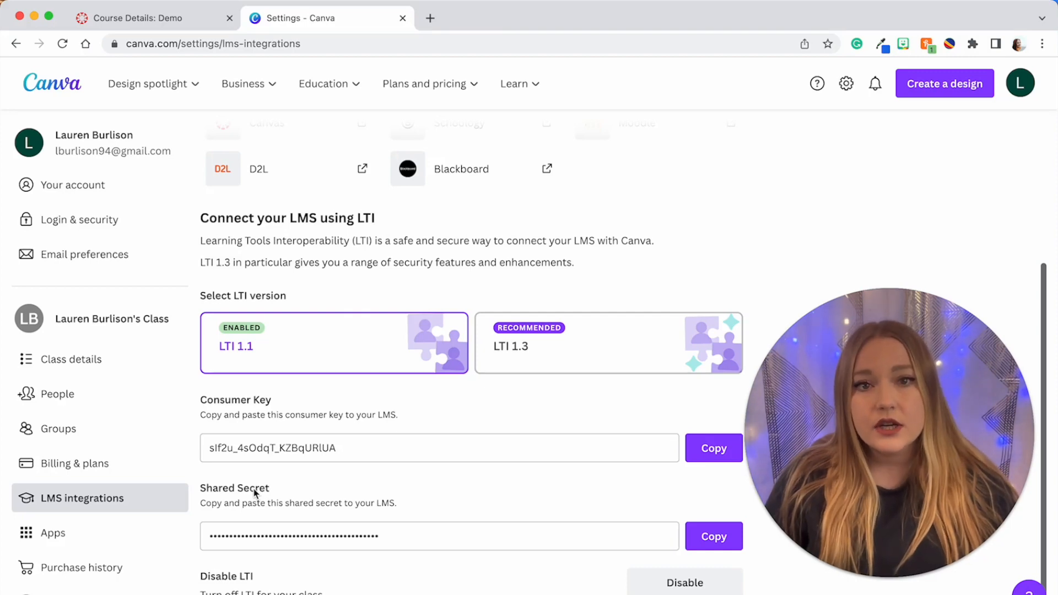
pyautogui.moveTo(536, 372)
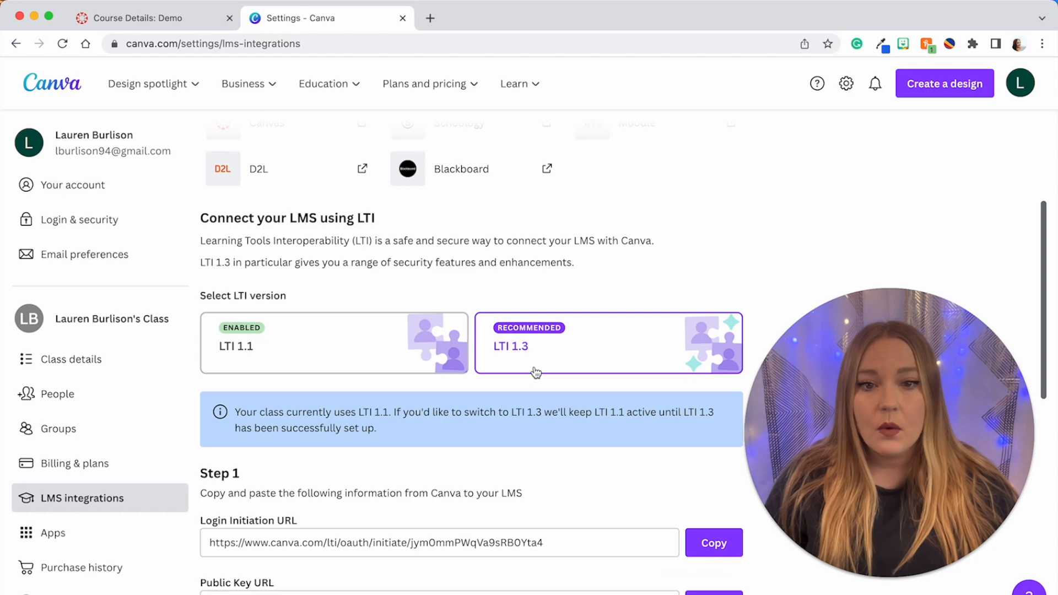
pyautogui.scroll(-3)
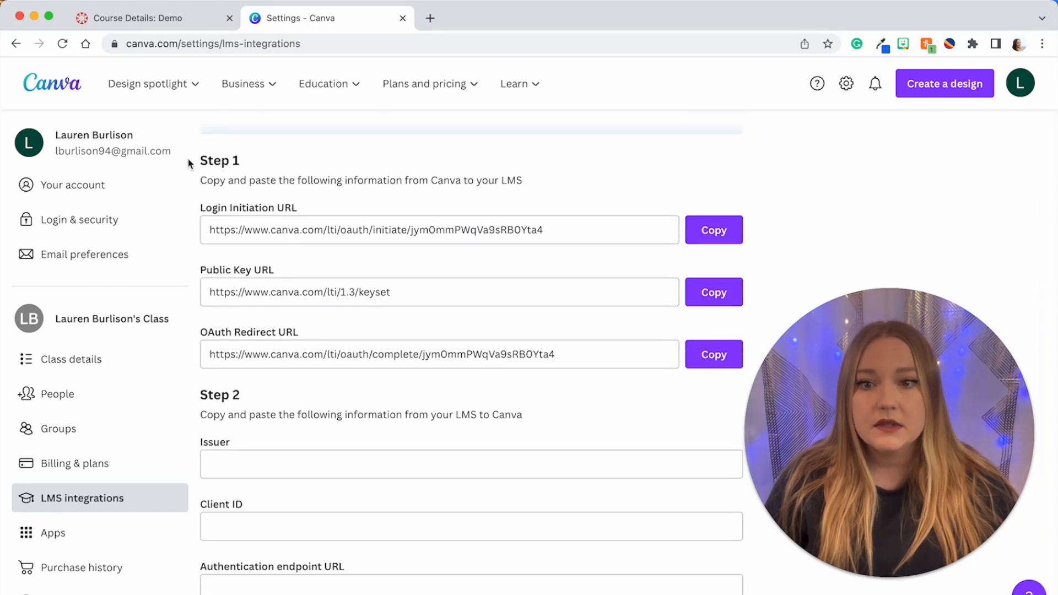
pyautogui.scroll(3)
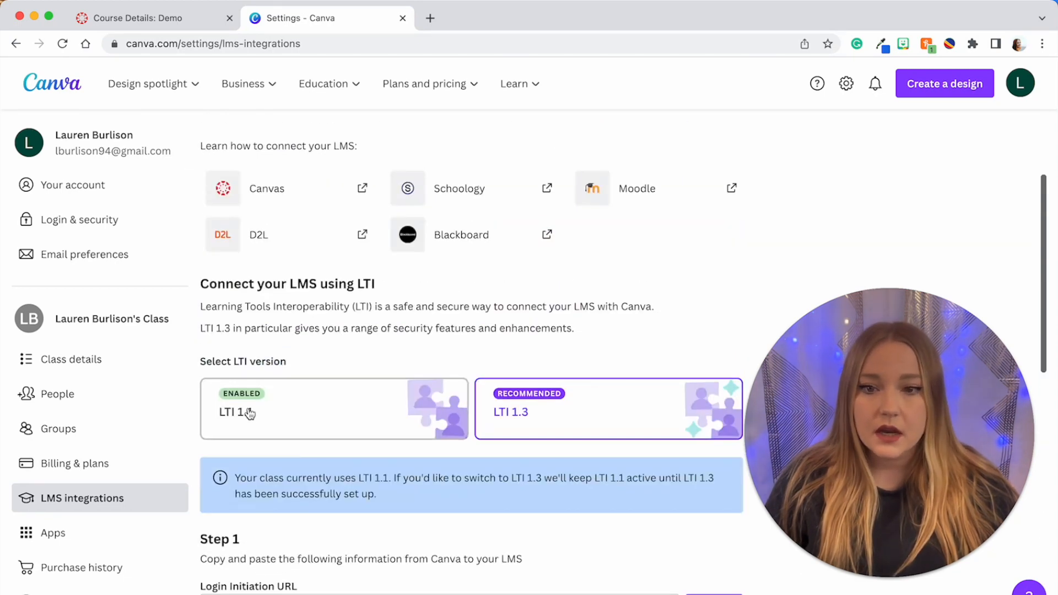
pyautogui.click(247, 413)
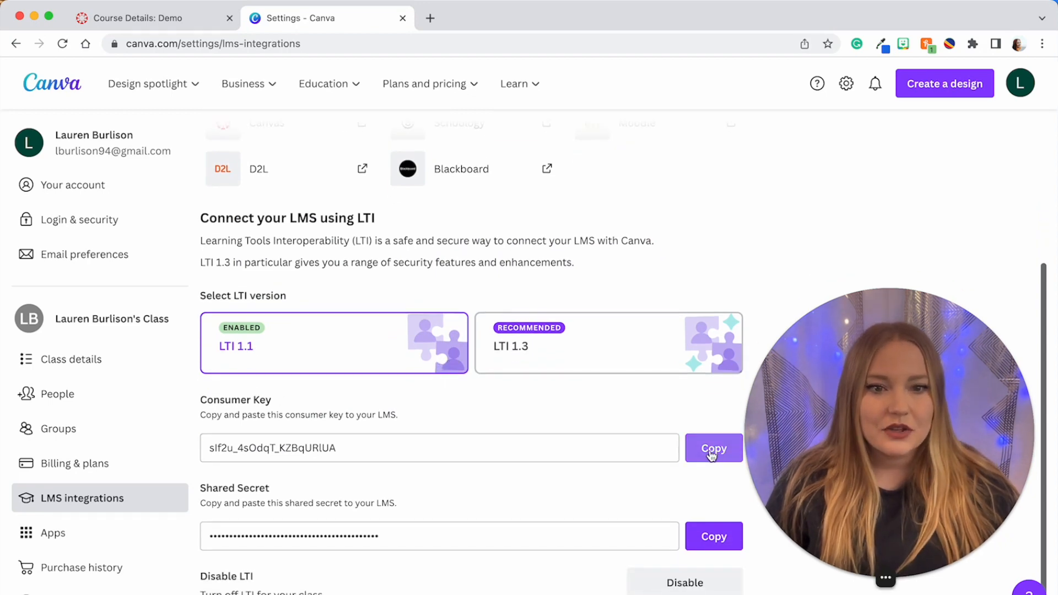
pyautogui.click(713, 448)
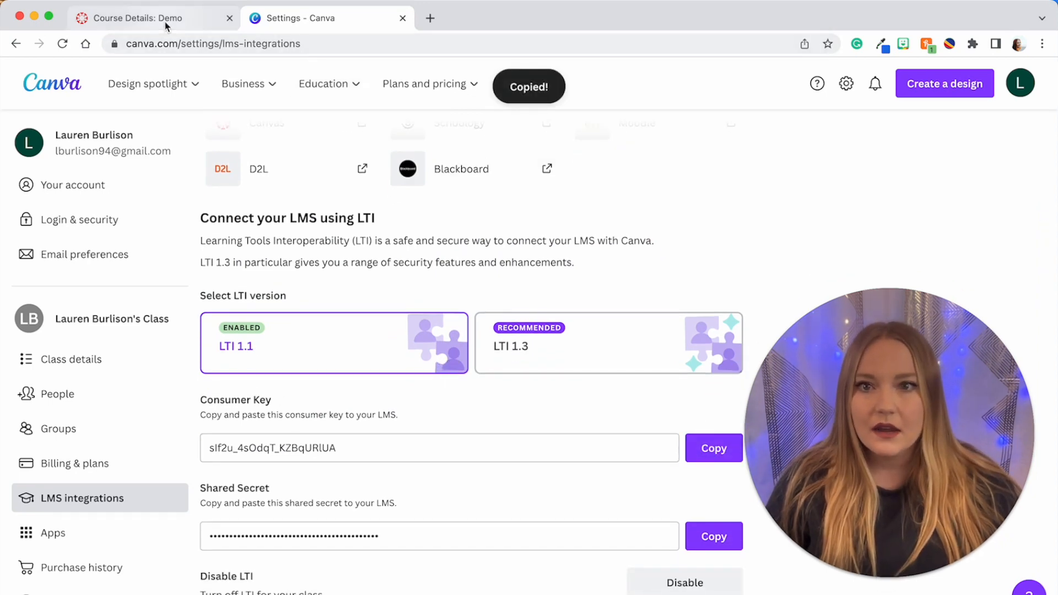
# Paste Canva's consumer key and shared secret into the Add App form and submit it.
pyautogui.click(138, 19)
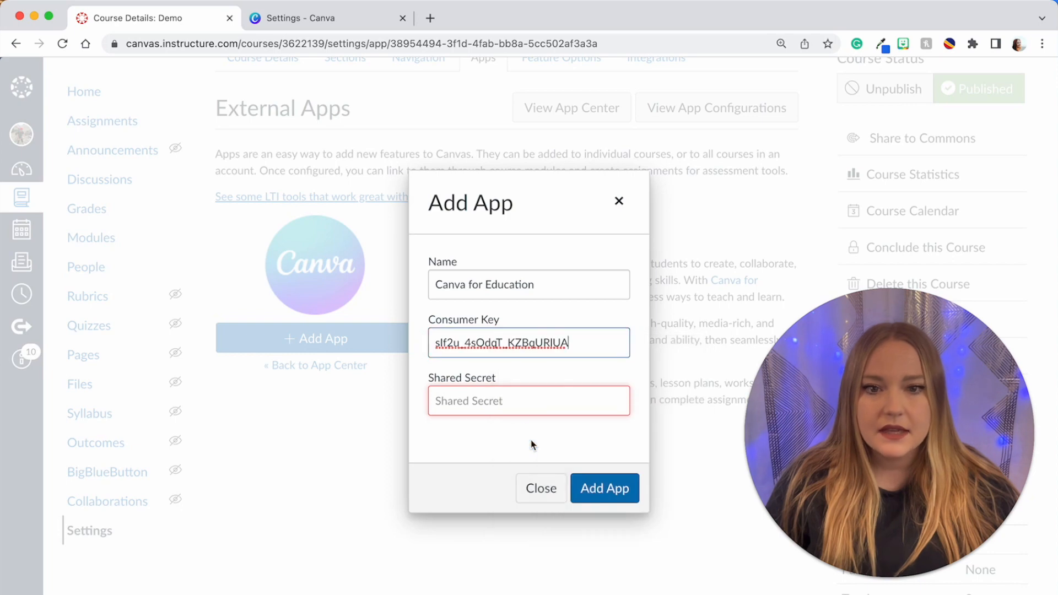
pyautogui.click(311, 18)
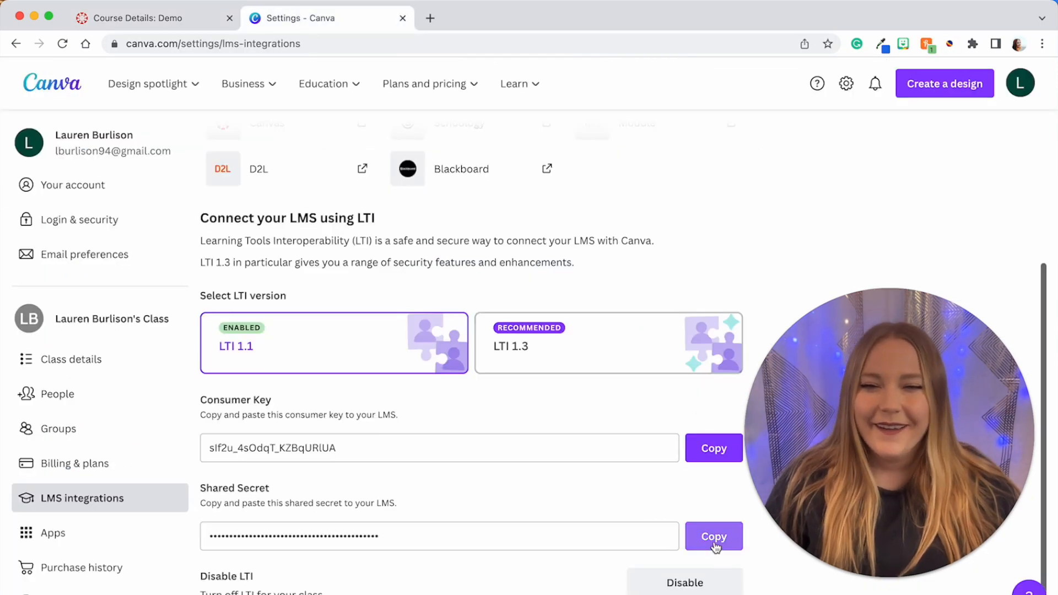
pyautogui.click(137, 18)
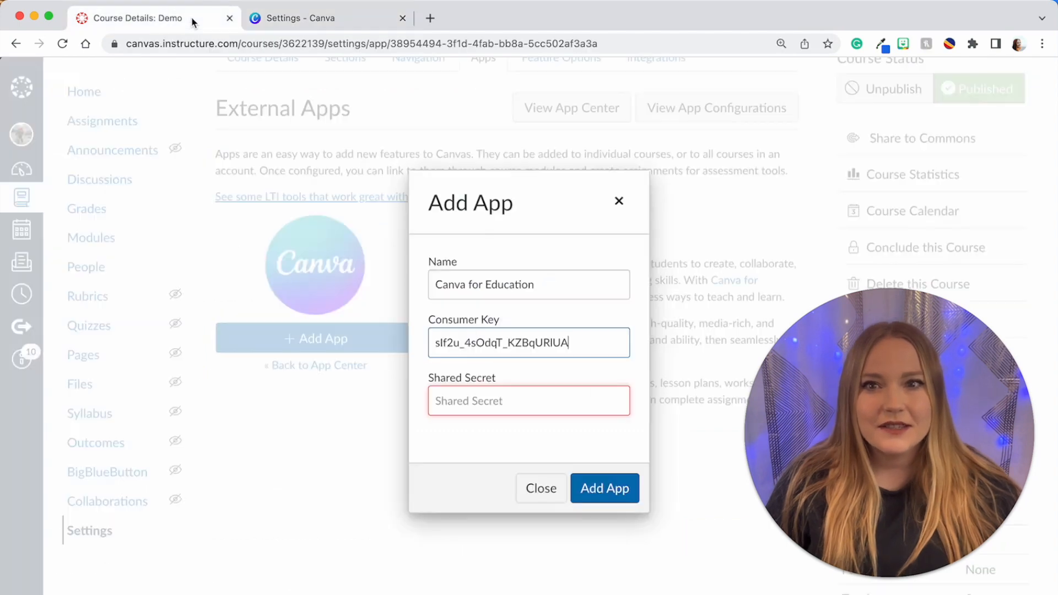
pyautogui.rightClick(495, 401)
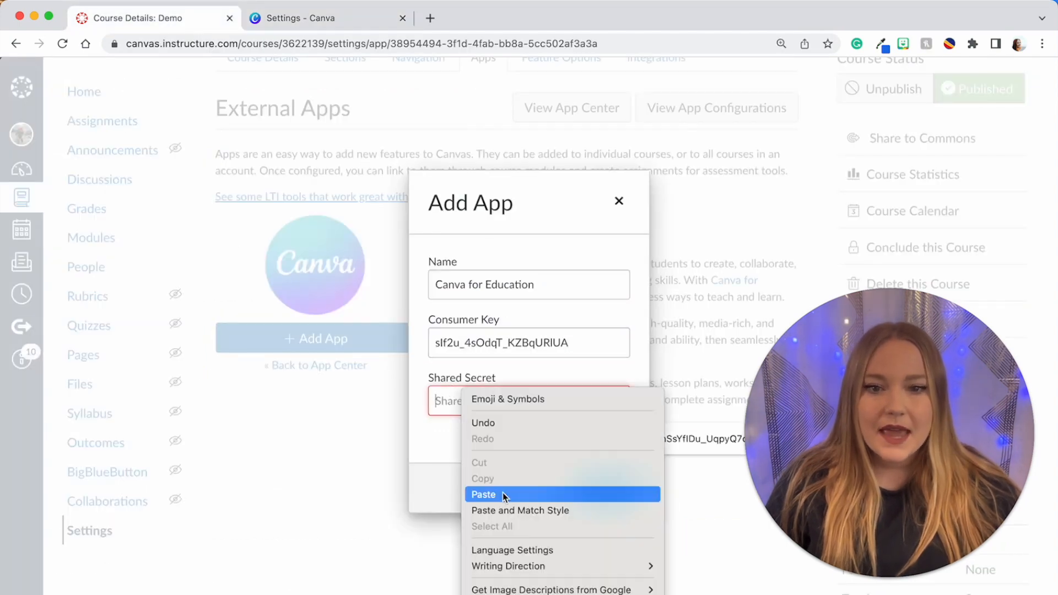
pyautogui.click(484, 495)
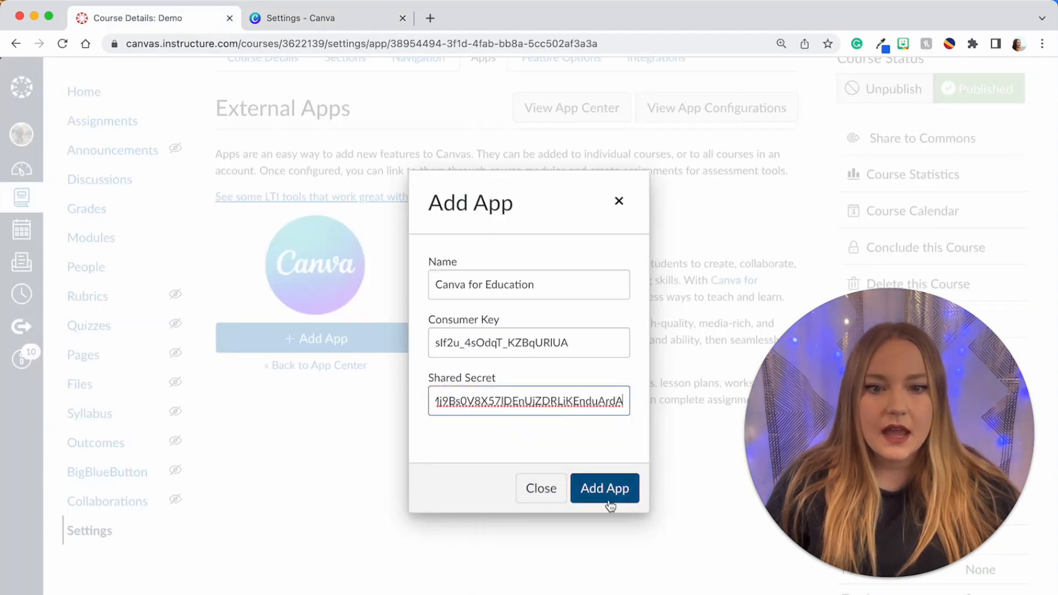
pyautogui.click(604, 488)
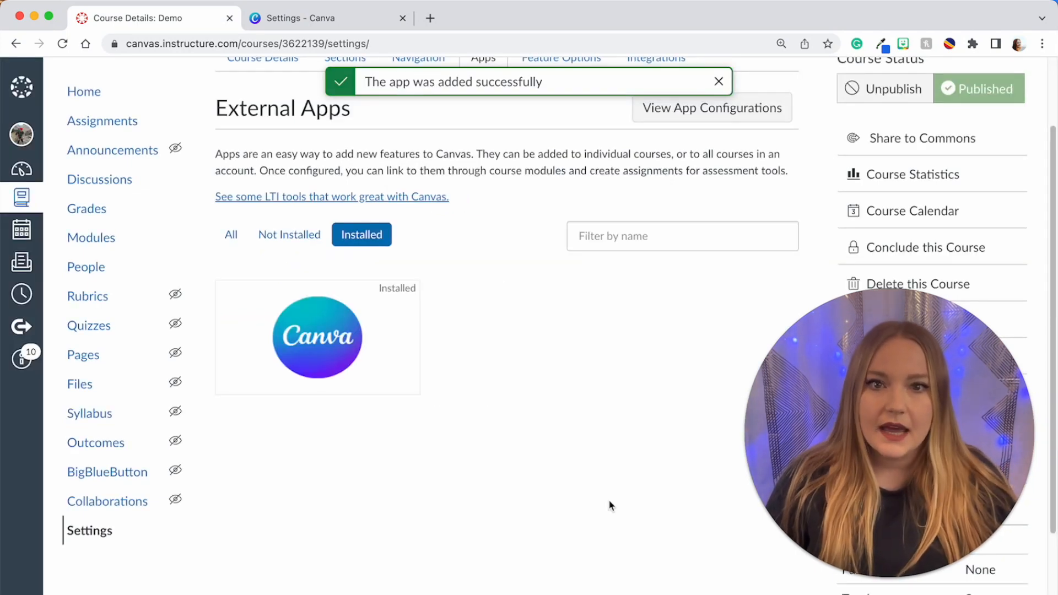
# Return to the Demo course home page listing Demo Module.
pyautogui.click(718, 81)
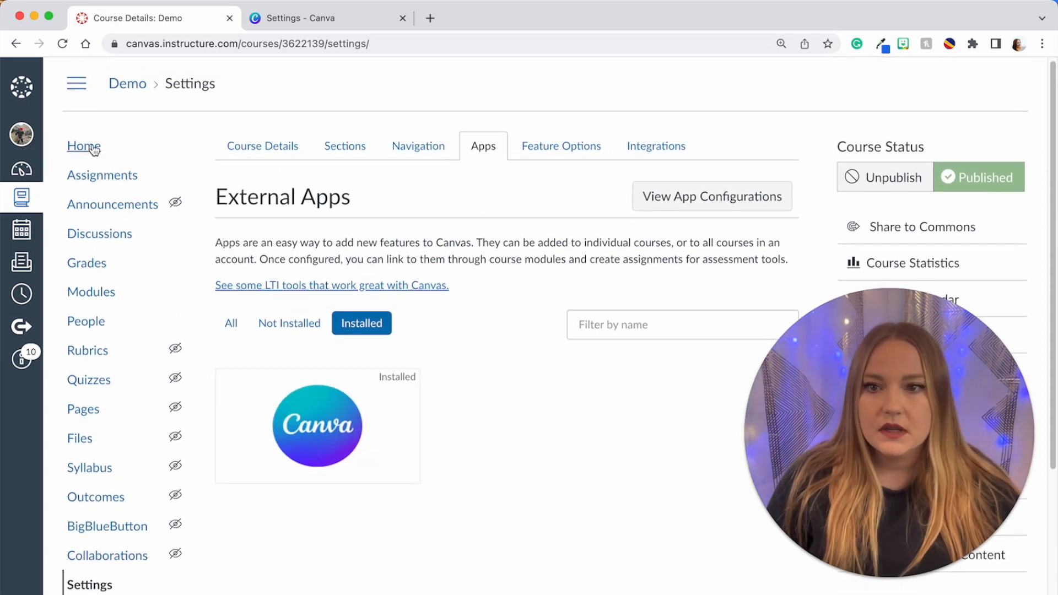
pyautogui.click(81, 146)
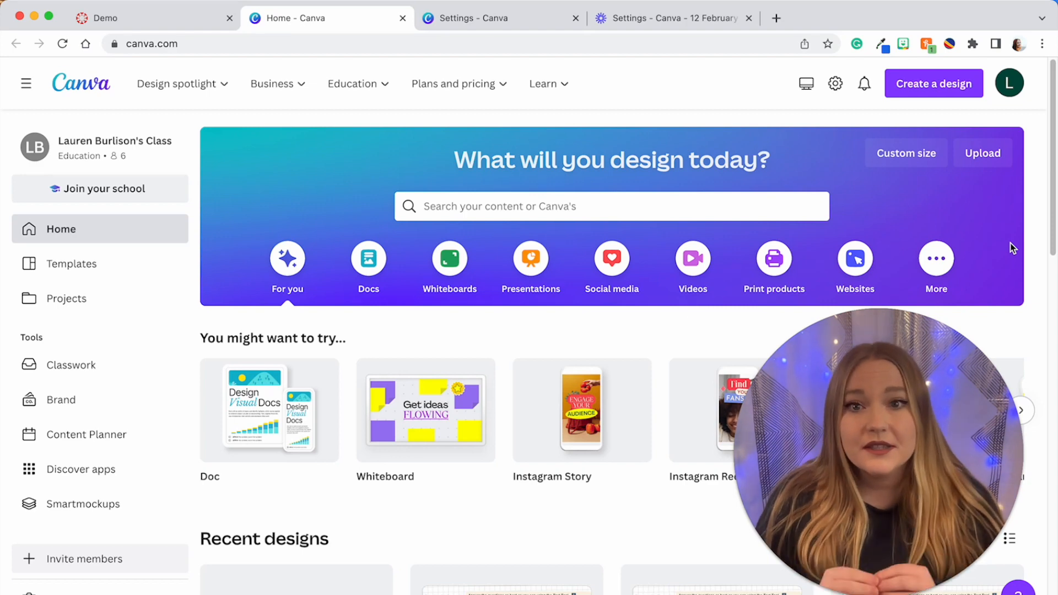
pyautogui.moveTo(177, 18)
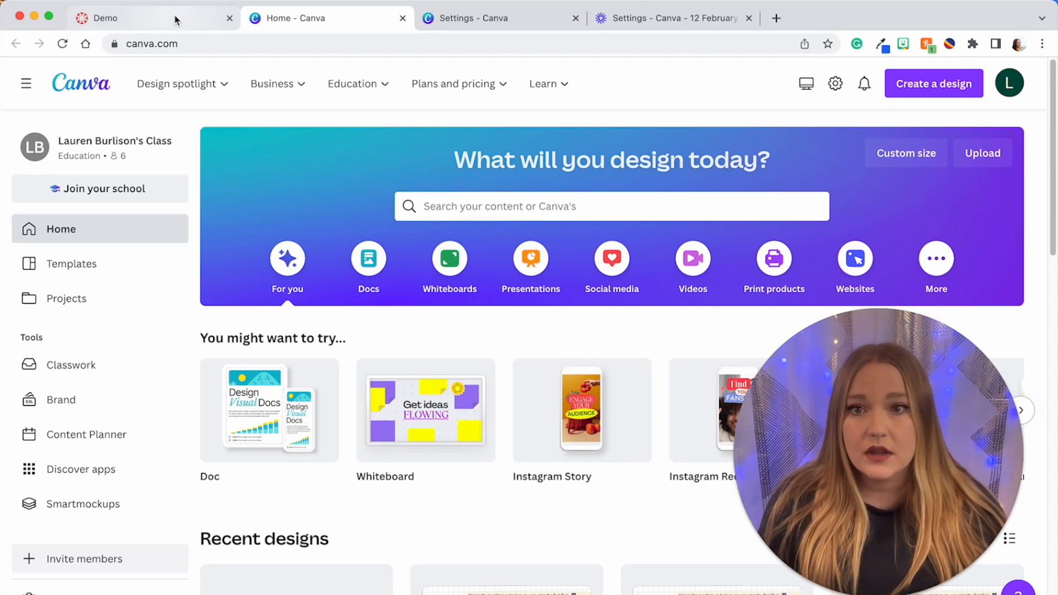
pyautogui.moveTo(154, 170)
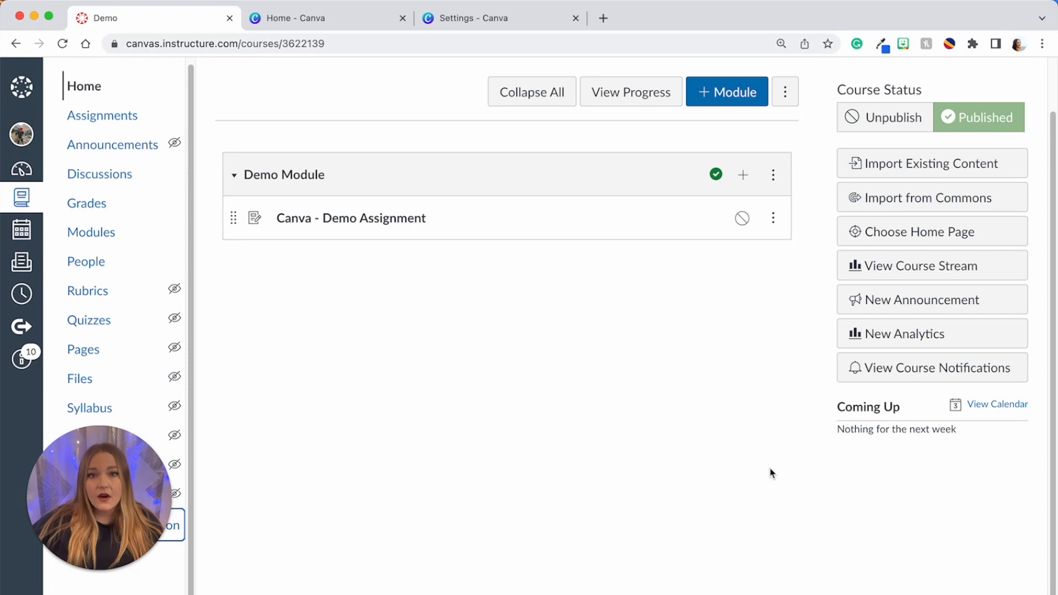
pyautogui.moveTo(386, 282)
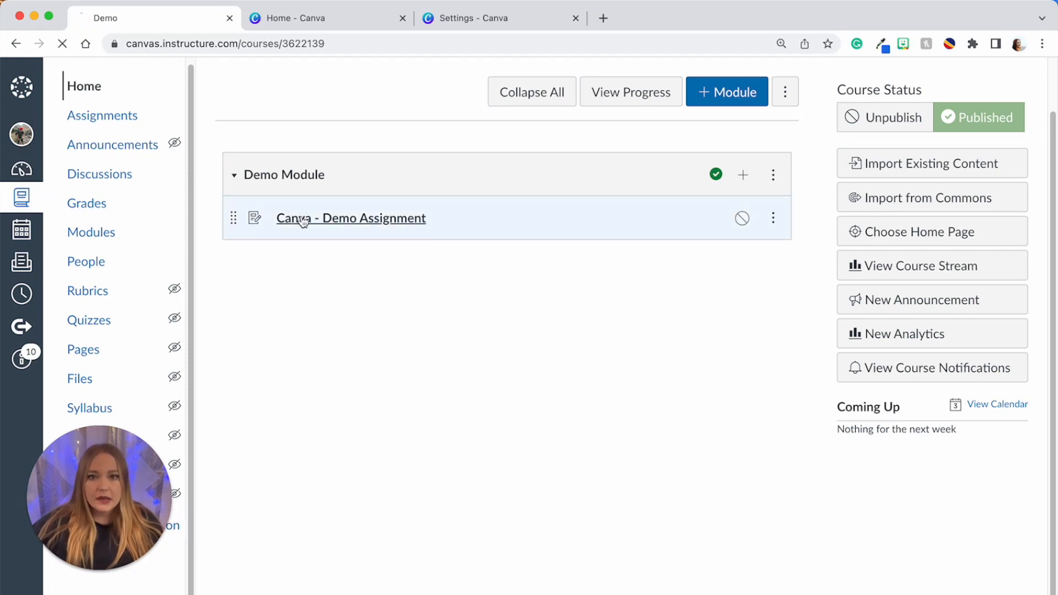
# Open the Canva - Demo Assignment from the module and switch it to edit mode.
pyautogui.click(349, 218)
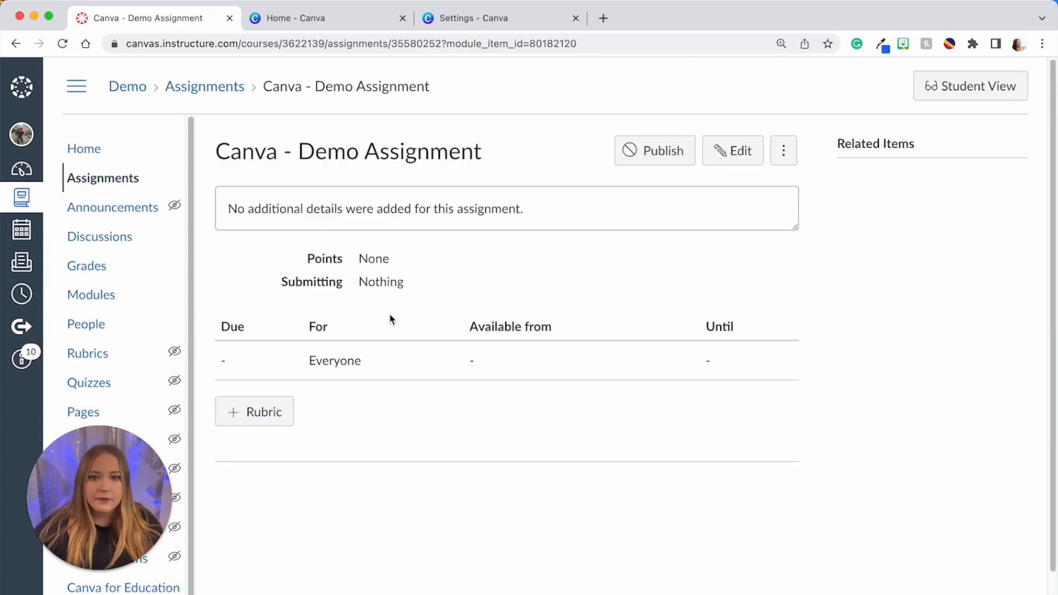
pyautogui.moveTo(374, 329)
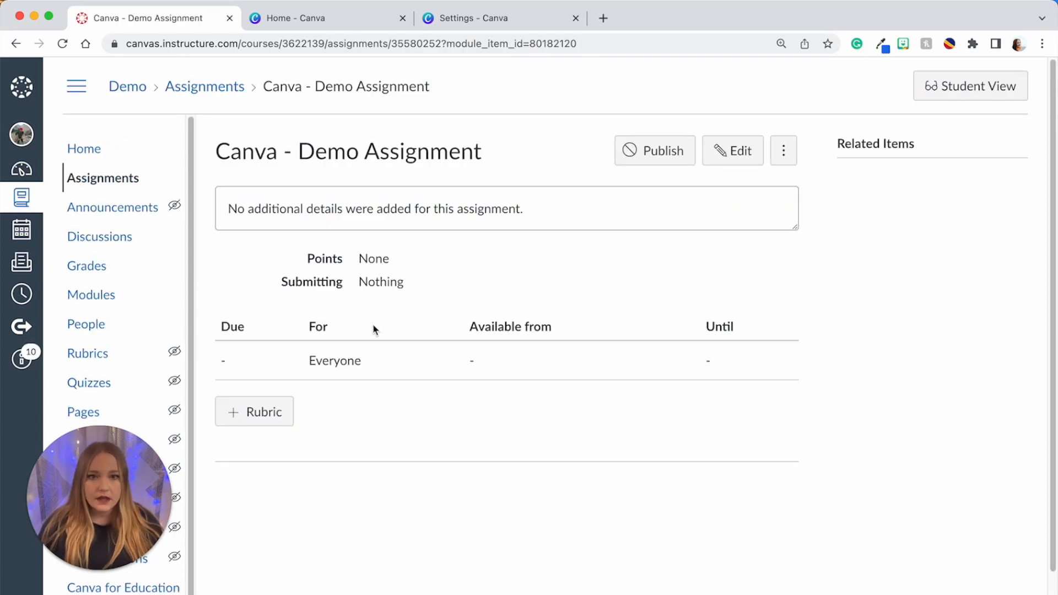
pyautogui.click(733, 150)
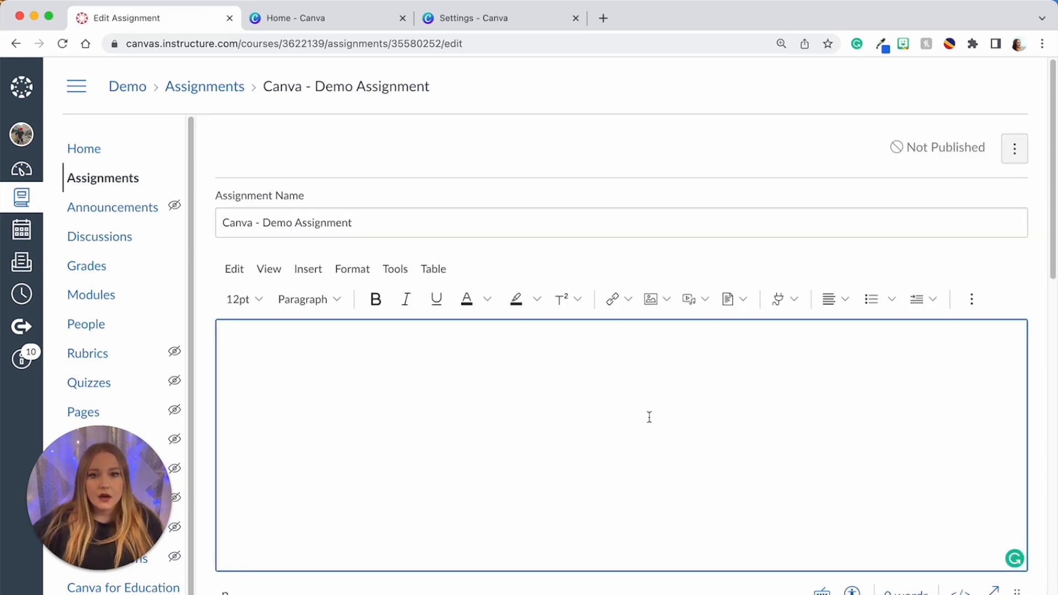
pyautogui.moveTo(898, 334)
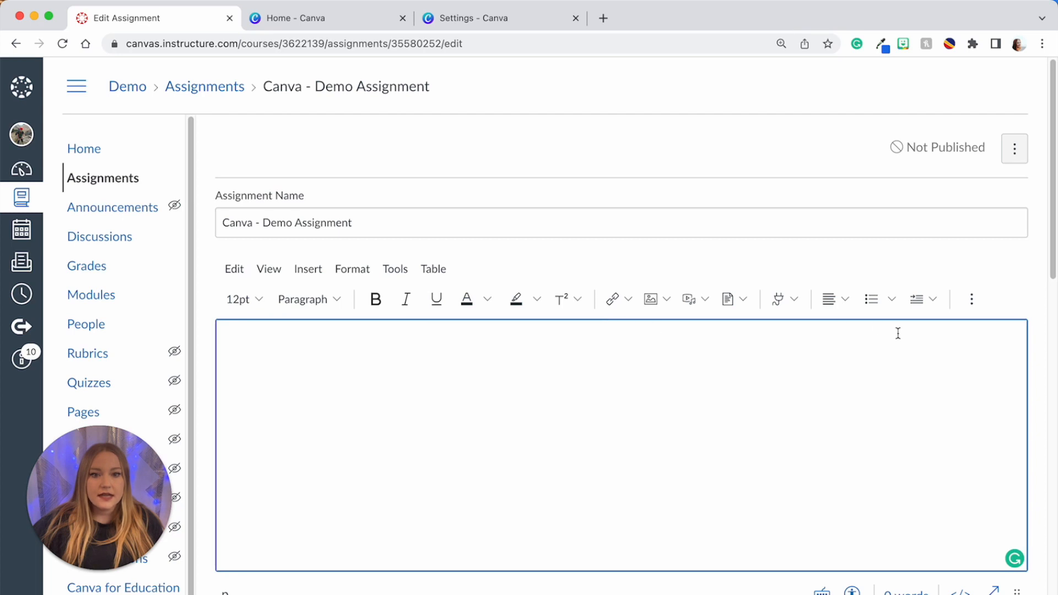
pyautogui.moveTo(923, 385)
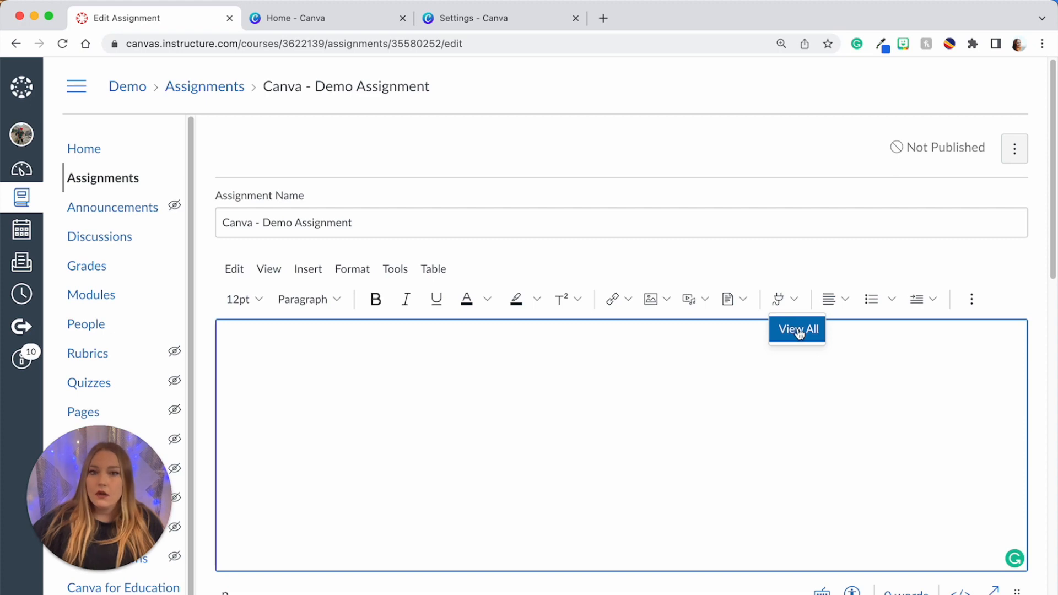
# Embed a Canva for Education design into the assignment description through the Apps menu.
pyautogui.click(798, 330)
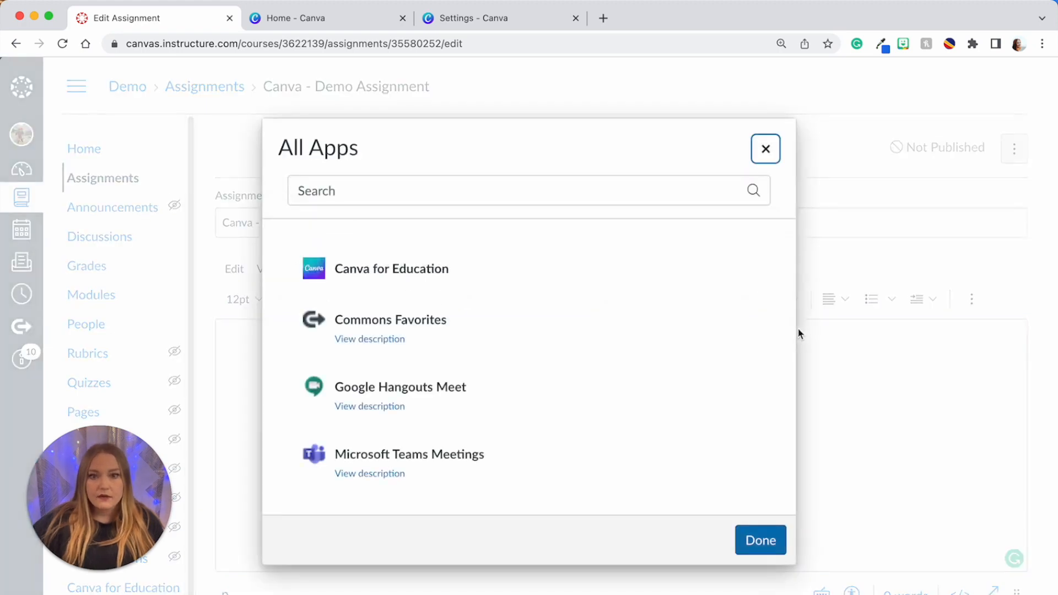
pyautogui.moveTo(419, 288)
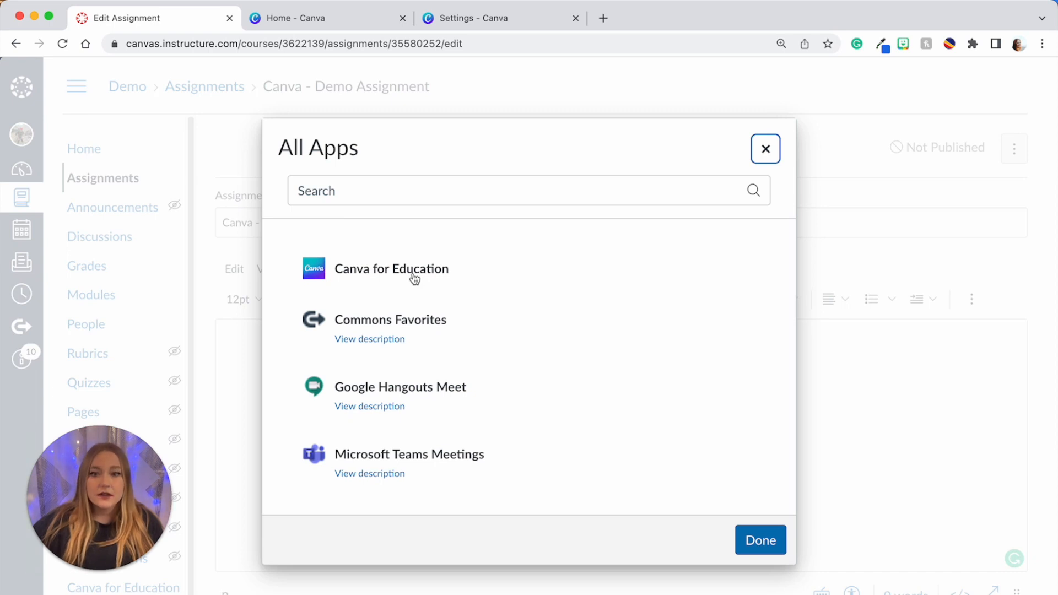
pyautogui.click(391, 269)
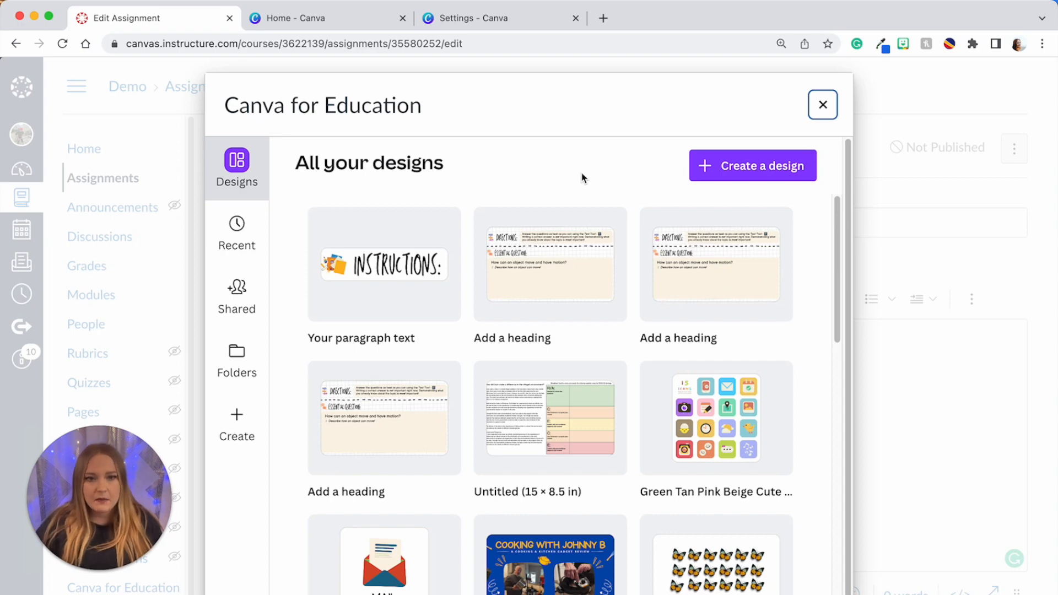
pyautogui.moveTo(568, 277)
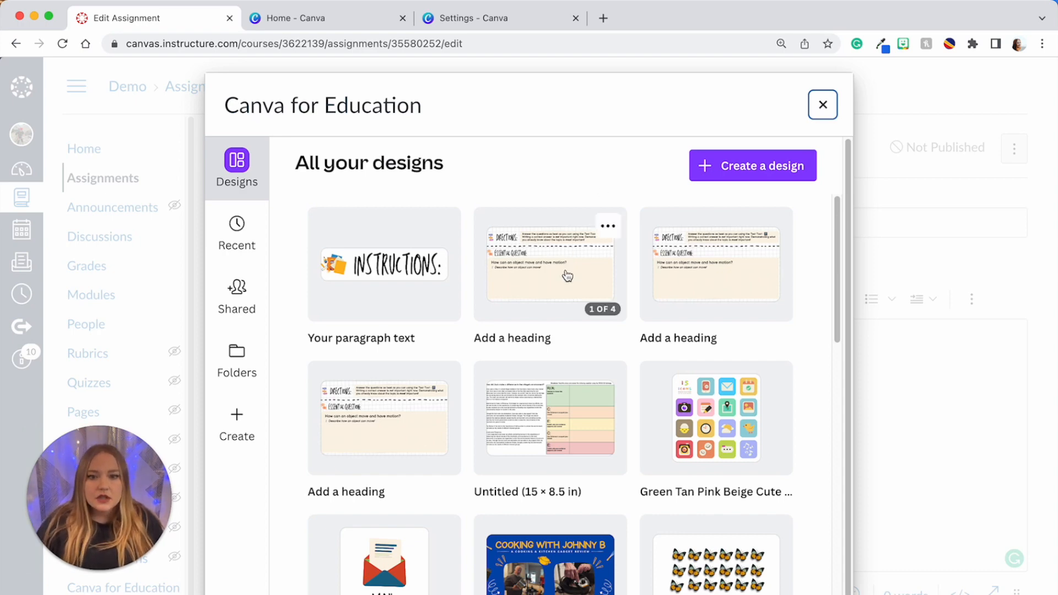
pyautogui.click(607, 225)
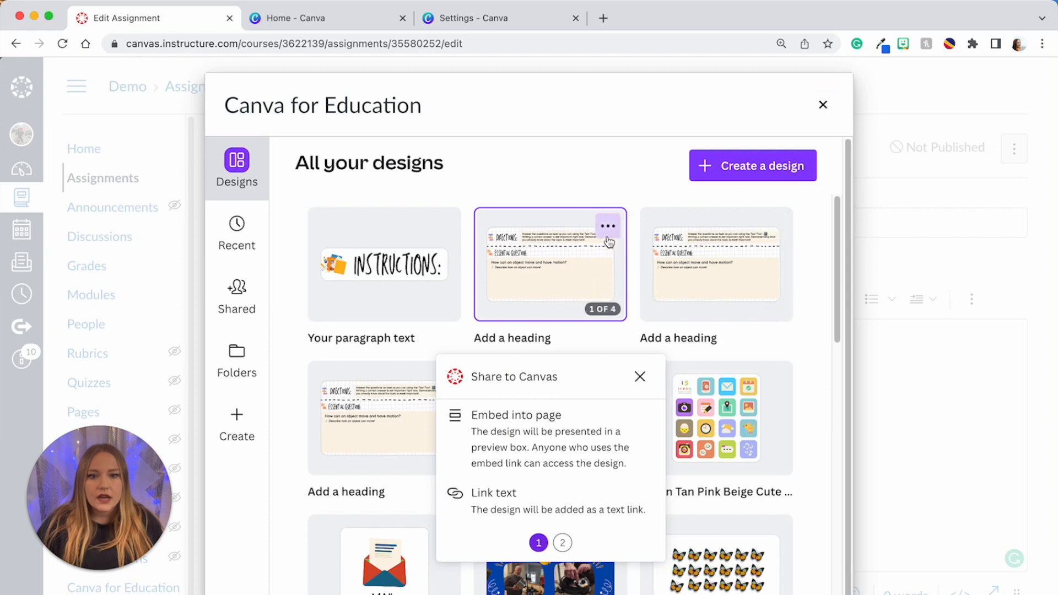
pyautogui.scroll(-3)
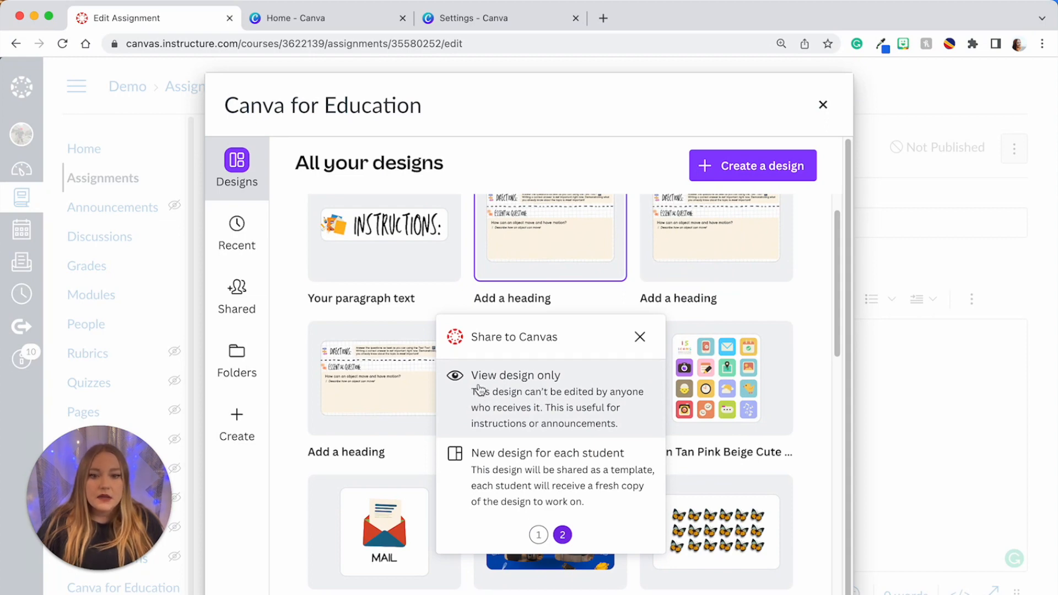
pyautogui.moveTo(541, 489)
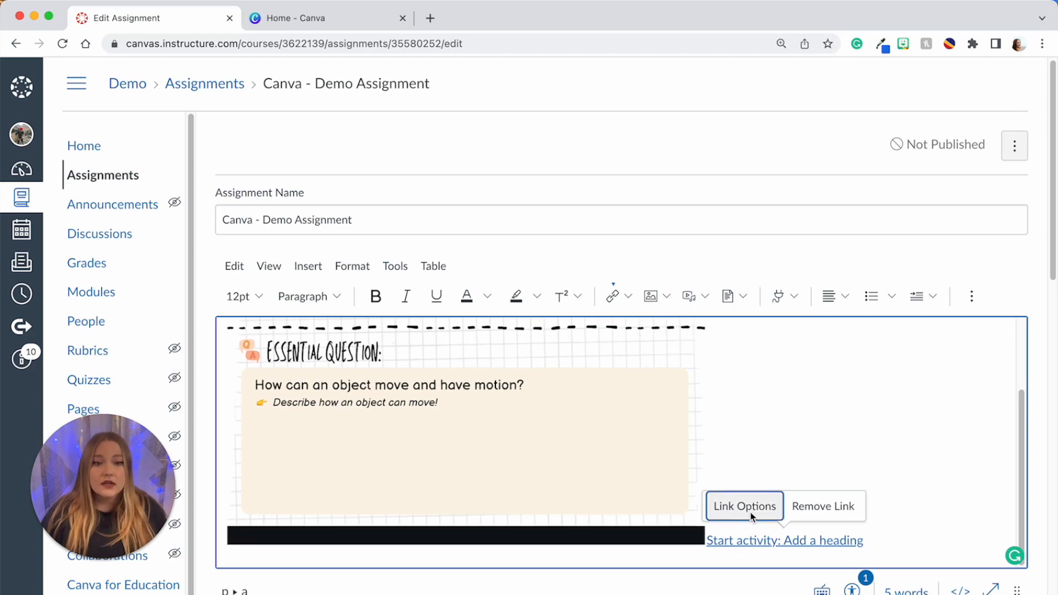
# Change the Canva activity link text to 'Start activity: Science Worksheet'.
pyautogui.click(744, 505)
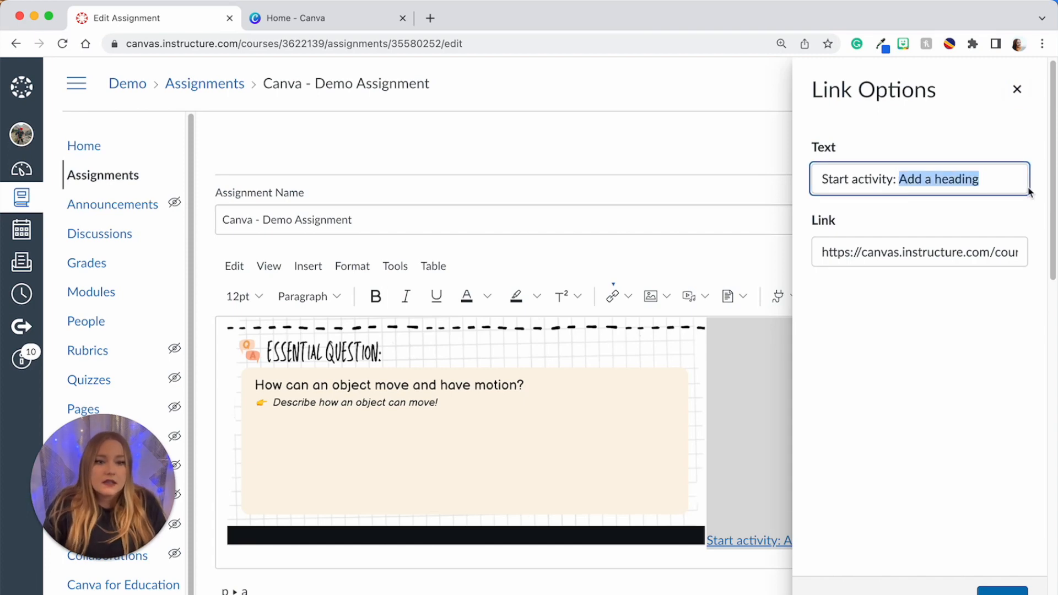
pyautogui.write('Science W')
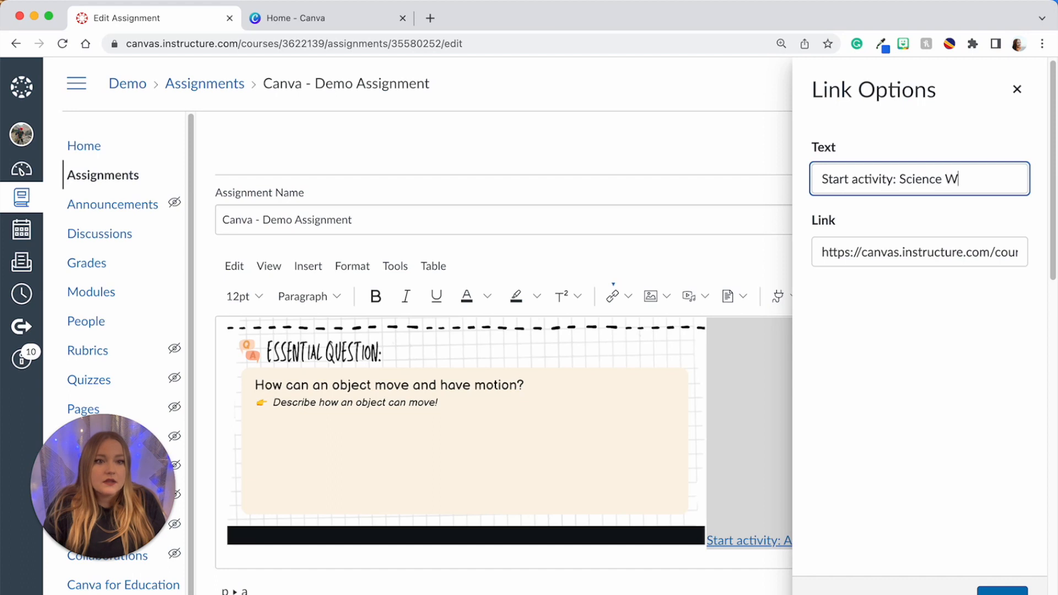
pyautogui.write('orksheet')
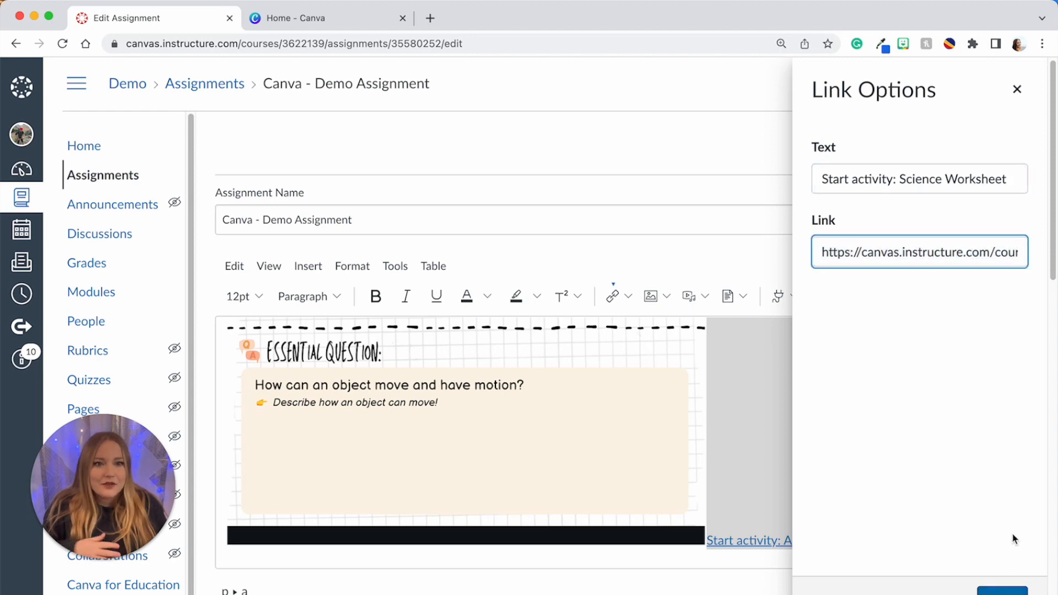
pyautogui.click(1018, 90)
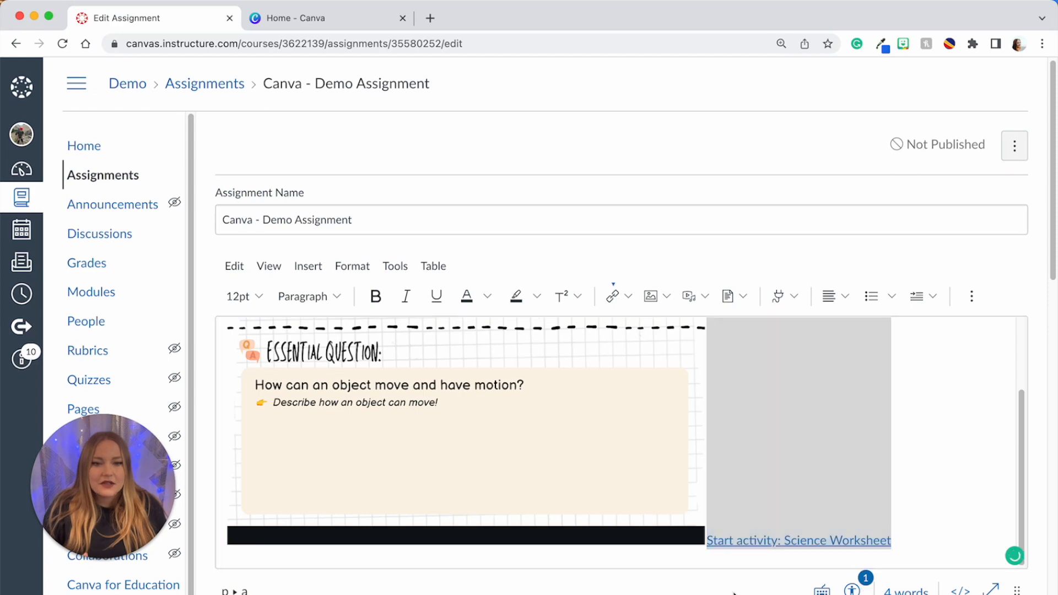
# Set 5 points, allow Website URL and File Upload submissions, and save and publish.
pyautogui.scroll(-3)
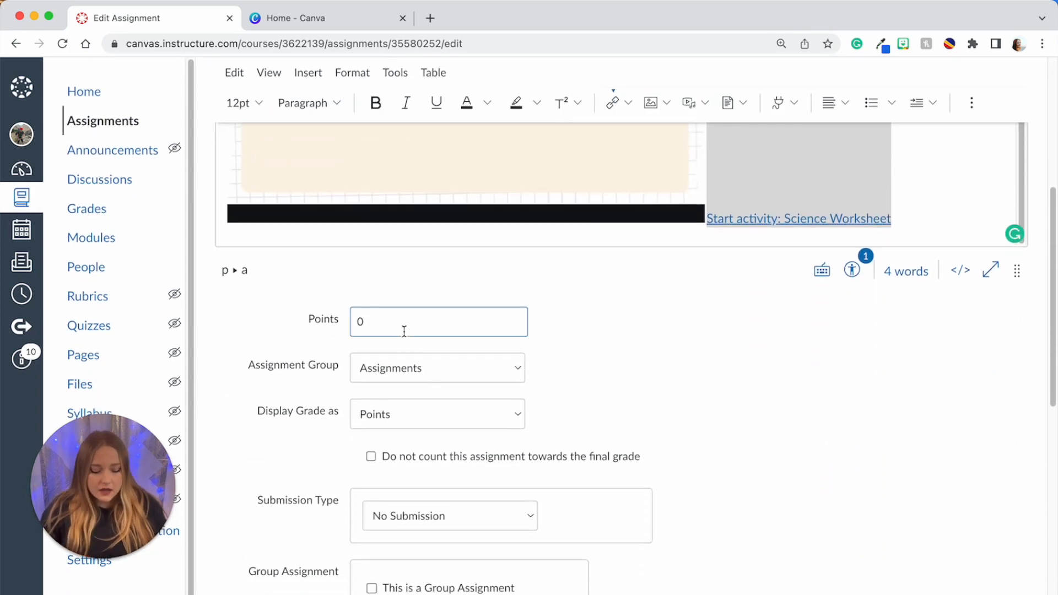
pyautogui.write('5')
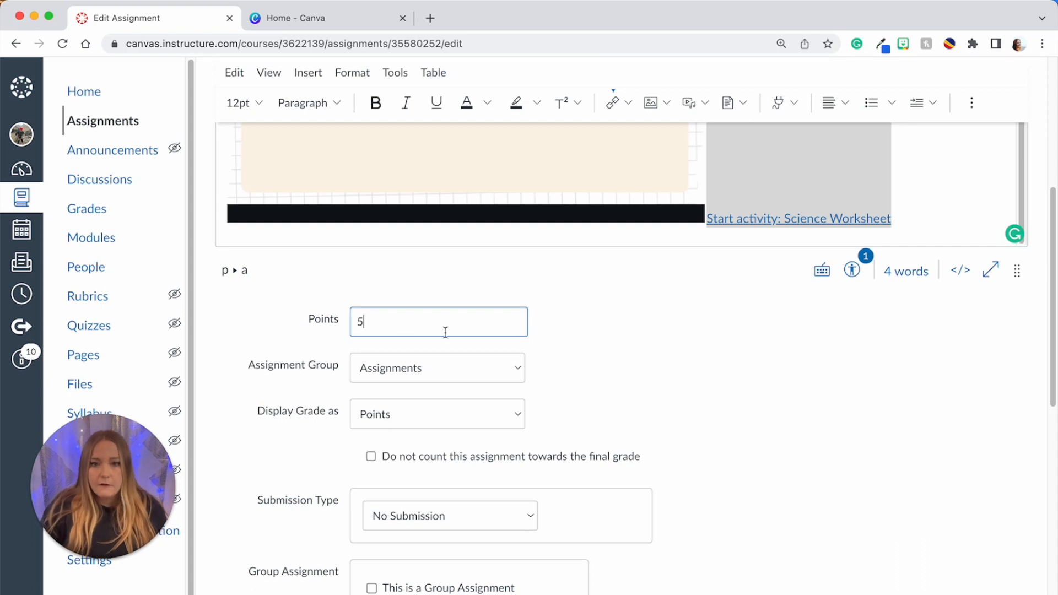
pyautogui.scroll(-3)
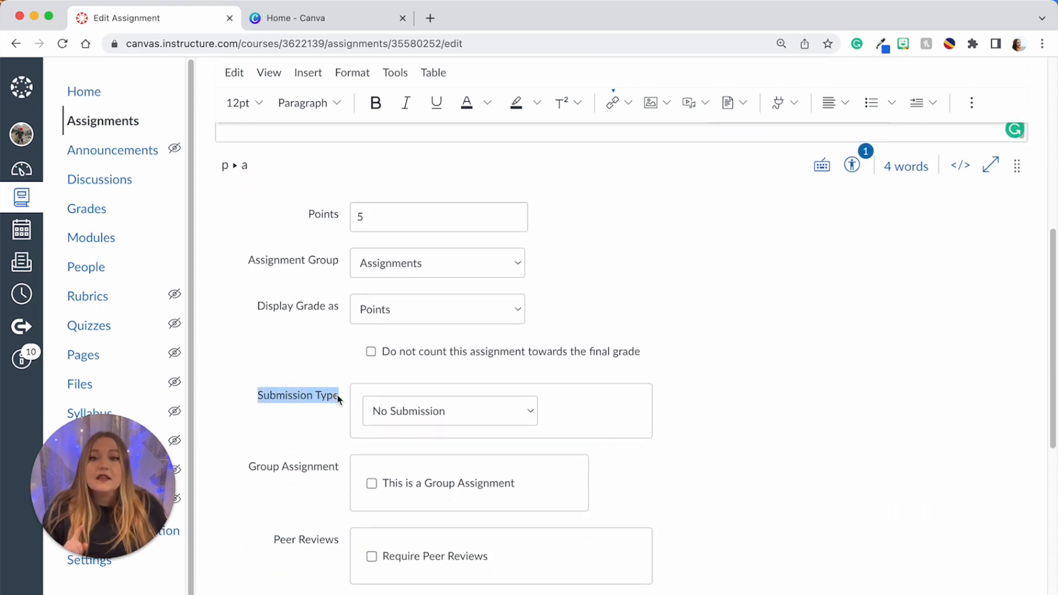
pyautogui.click(448, 410)
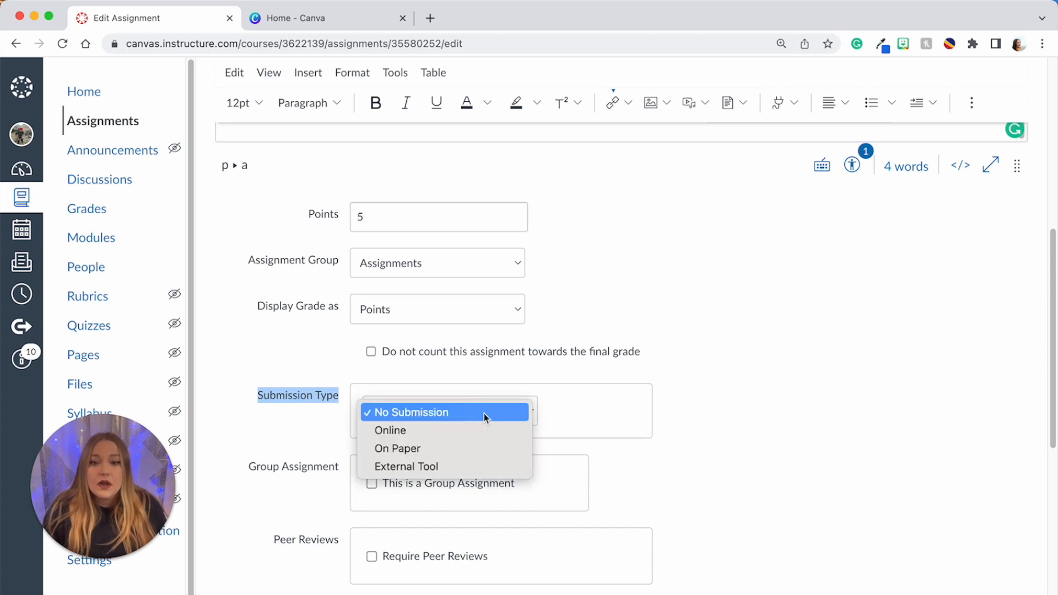
pyautogui.moveTo(462, 438)
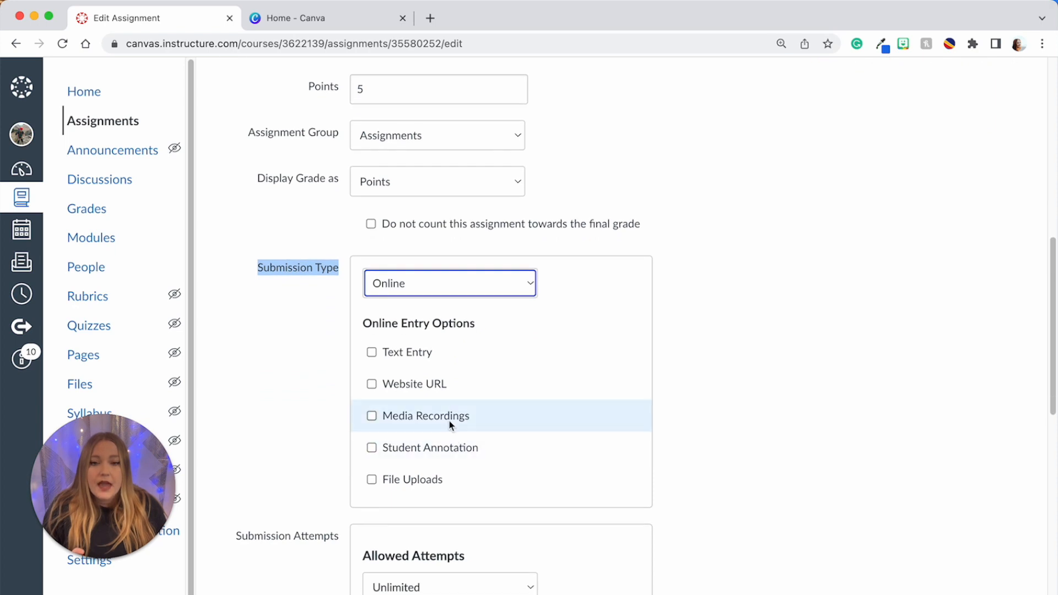
pyautogui.click(372, 384)
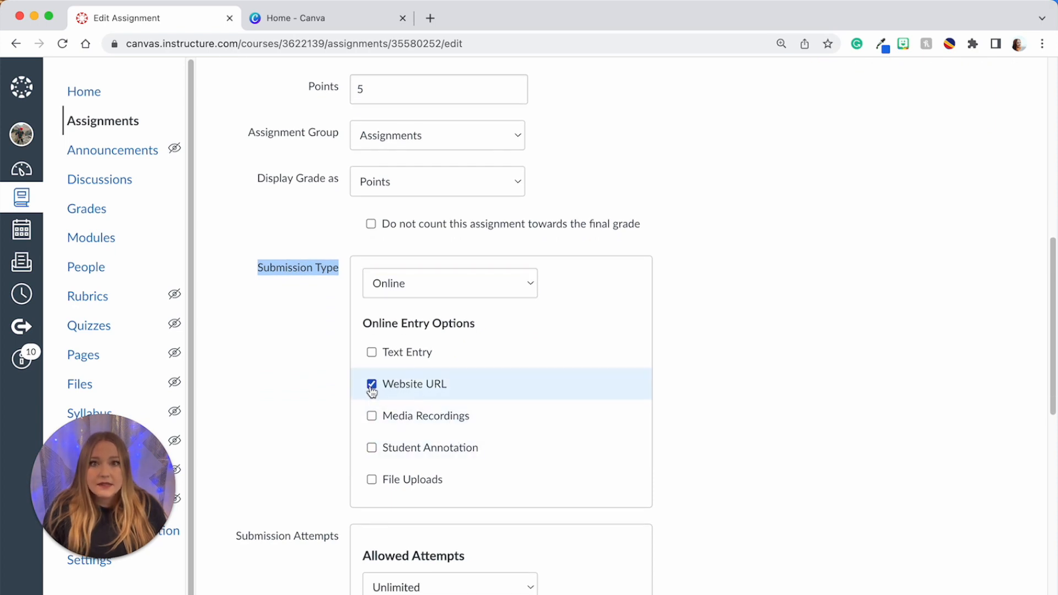
pyautogui.moveTo(374, 488)
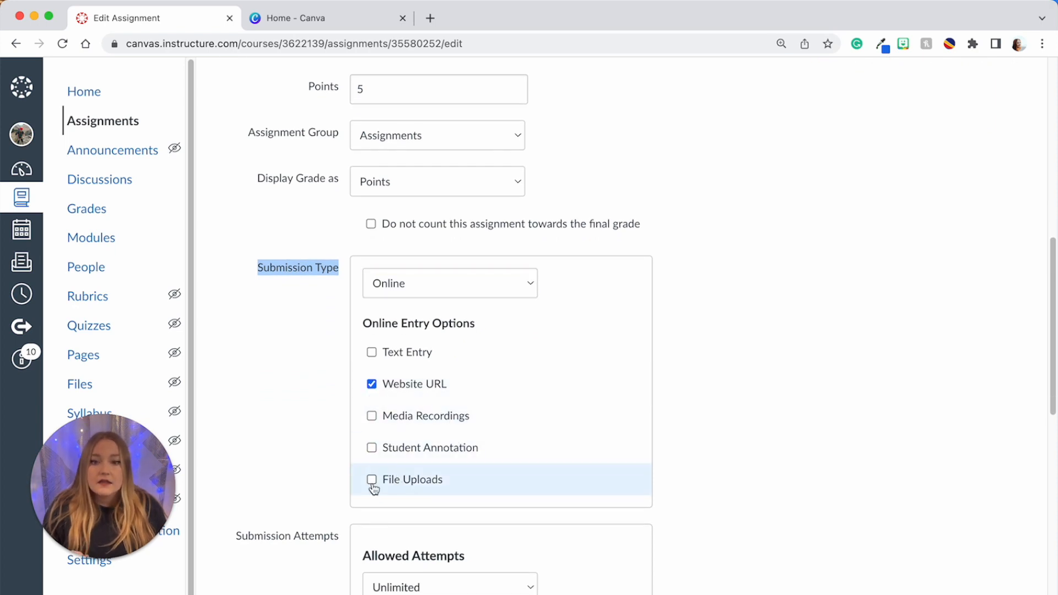
pyautogui.click(372, 480)
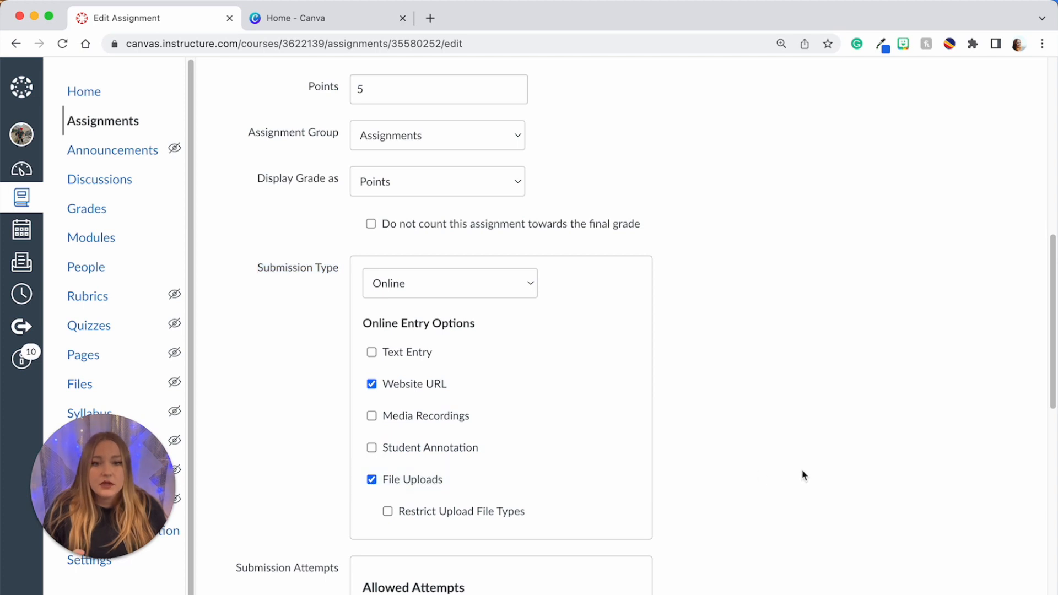
pyautogui.scroll(-3)
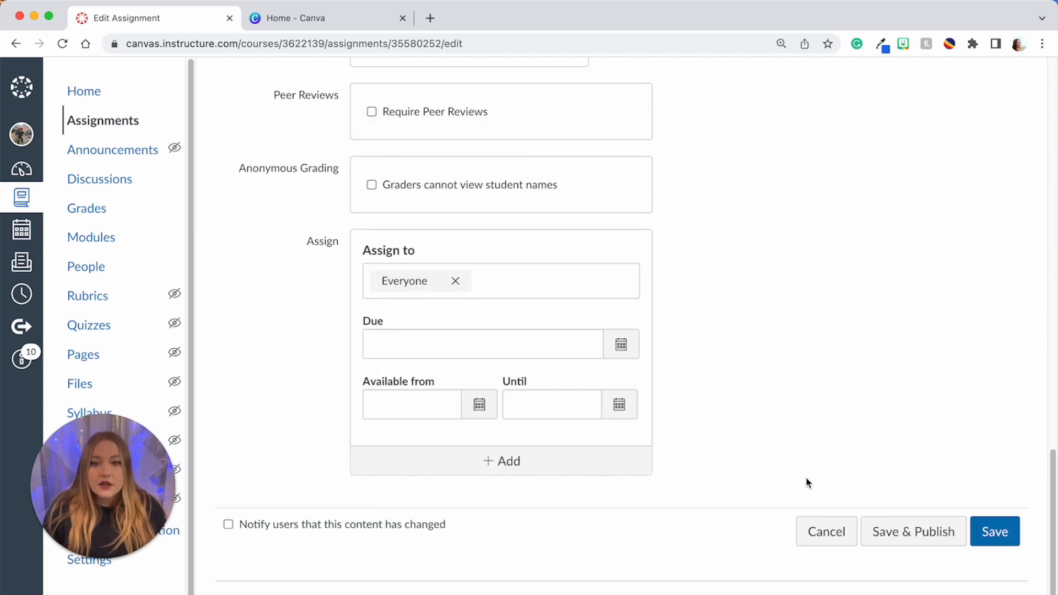
pyautogui.moveTo(785, 480)
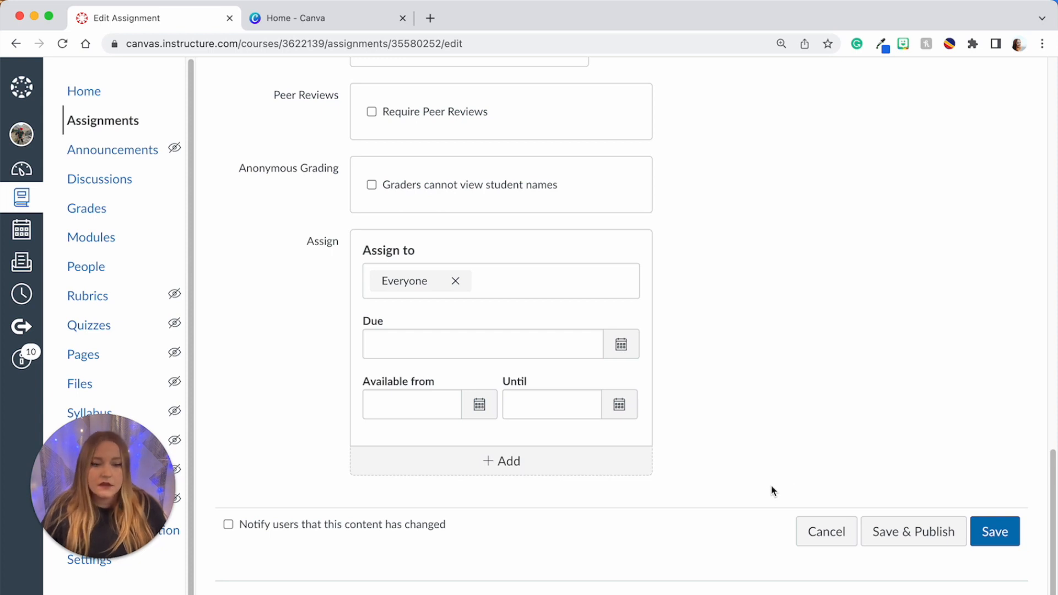
pyautogui.moveTo(880, 492)
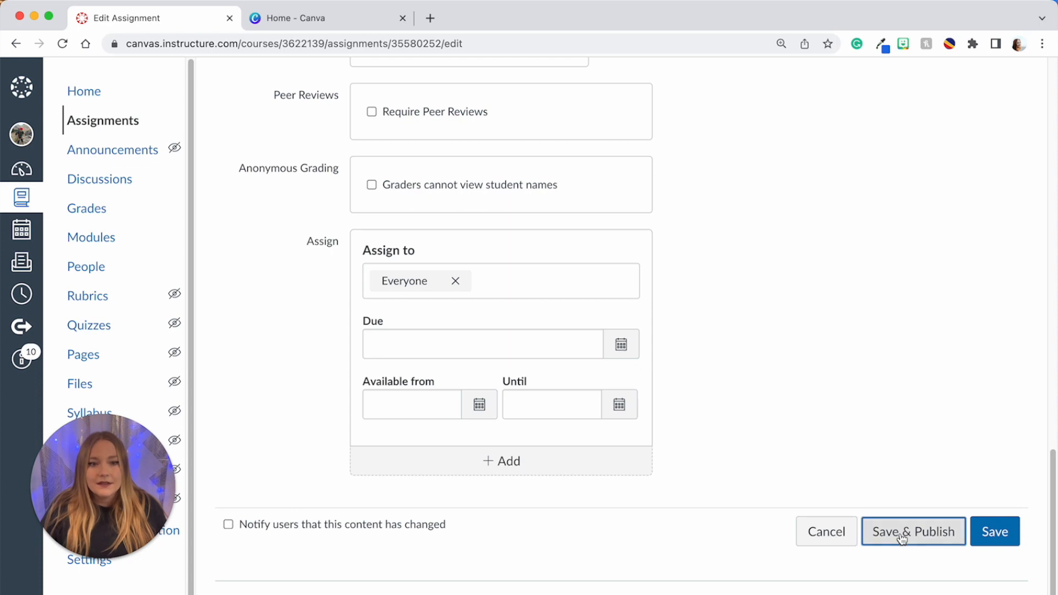
pyautogui.click(913, 531)
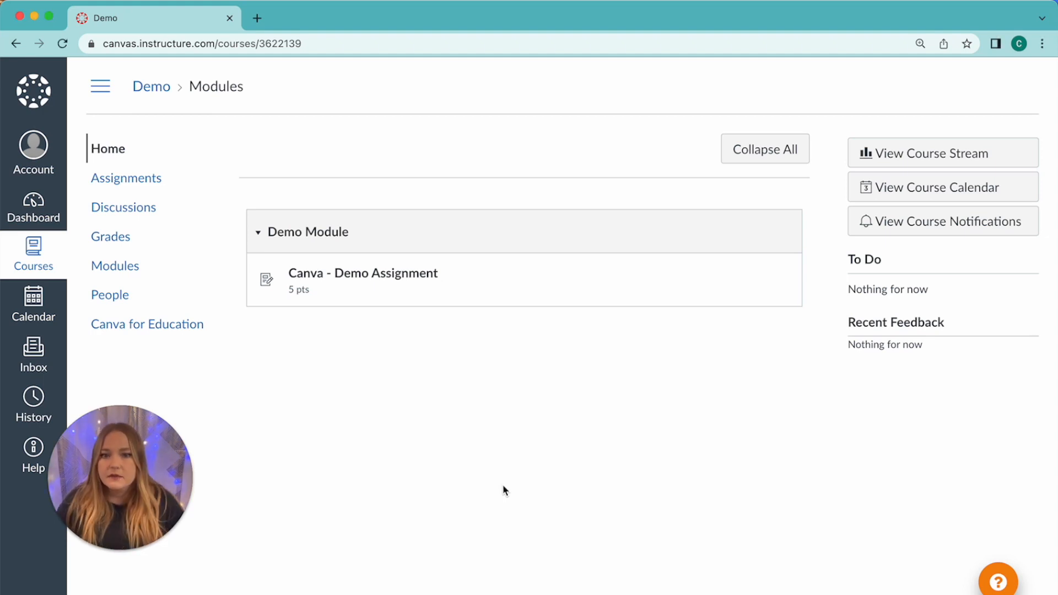
# Open the Canva - Demo Assignment, preview its worksheet slides, and launch the Science Worksheet activity.
pyautogui.click(362, 273)
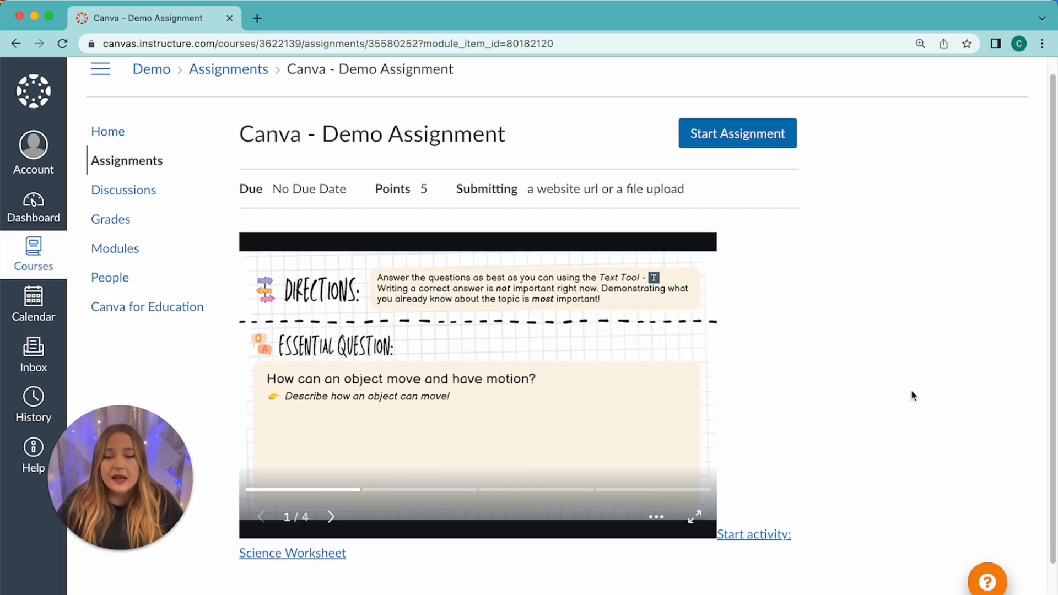
pyautogui.scroll(-3)
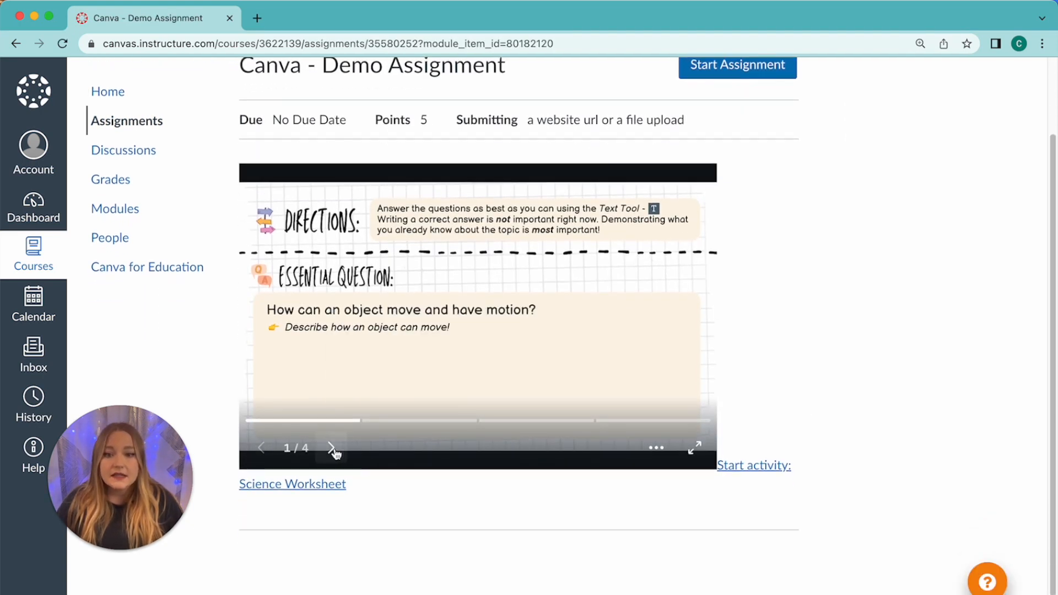
pyautogui.click(332, 448)
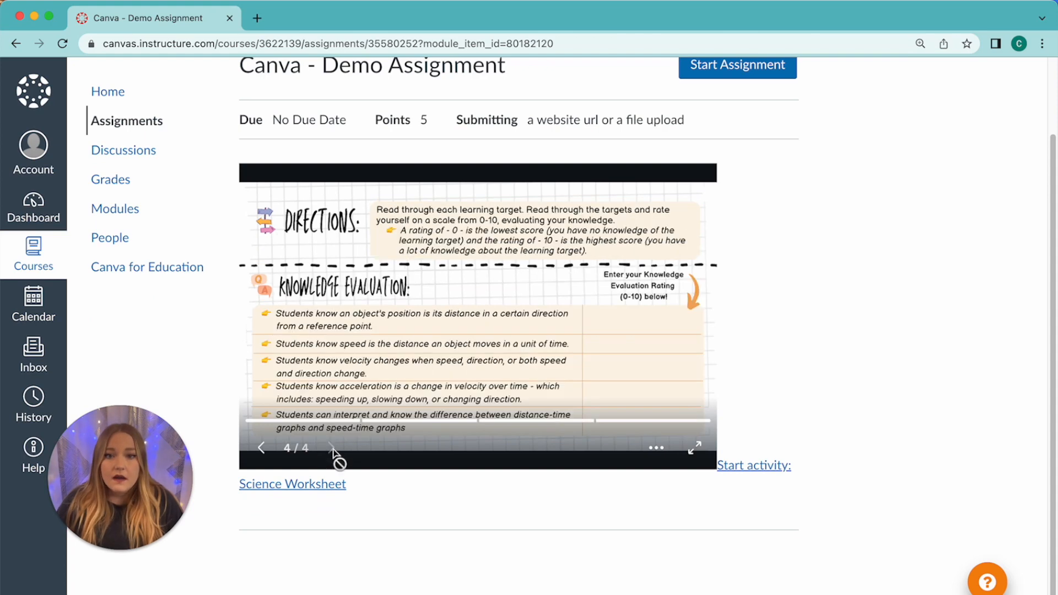
pyautogui.moveTo(860, 398)
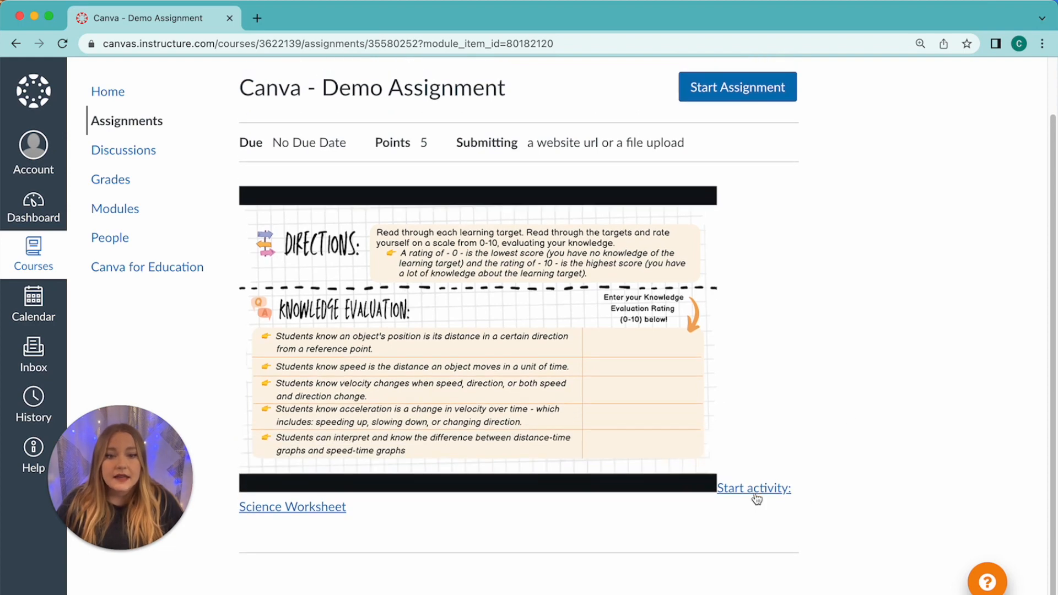
pyautogui.moveTo(744, 493)
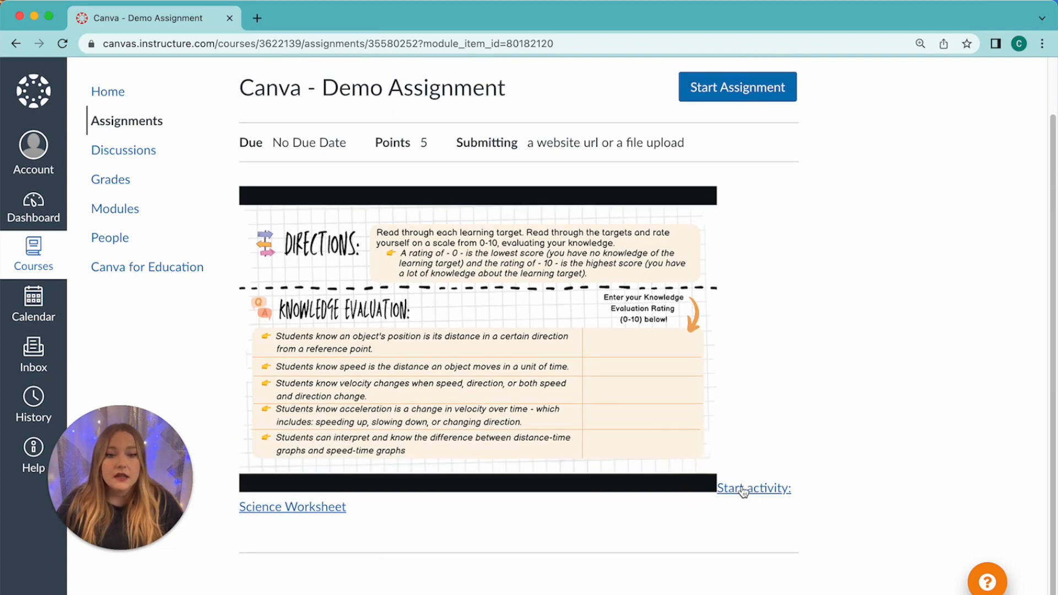
pyautogui.click(753, 488)
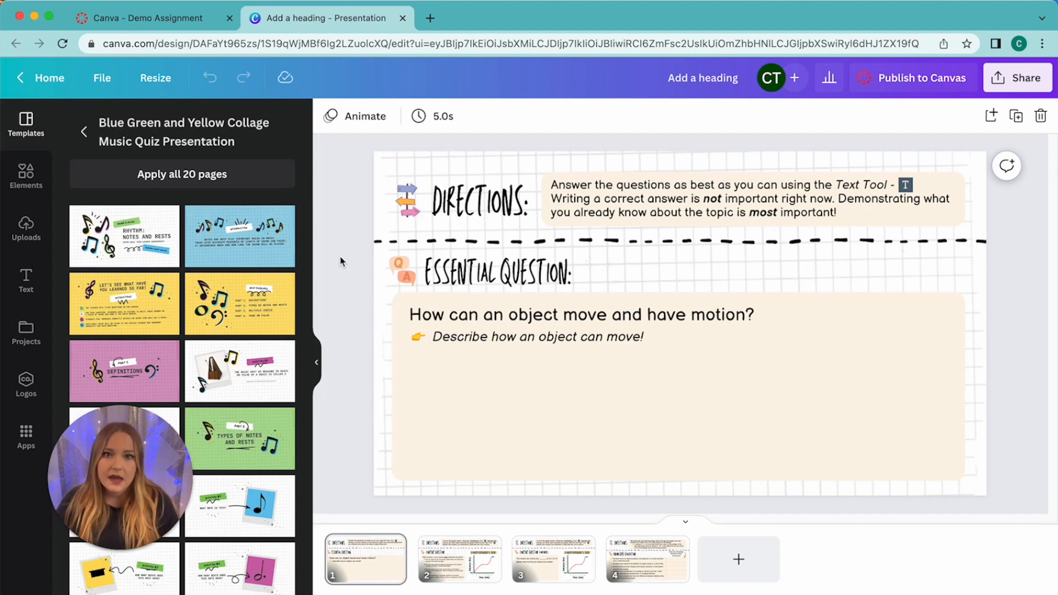
pyautogui.moveTo(414, 293)
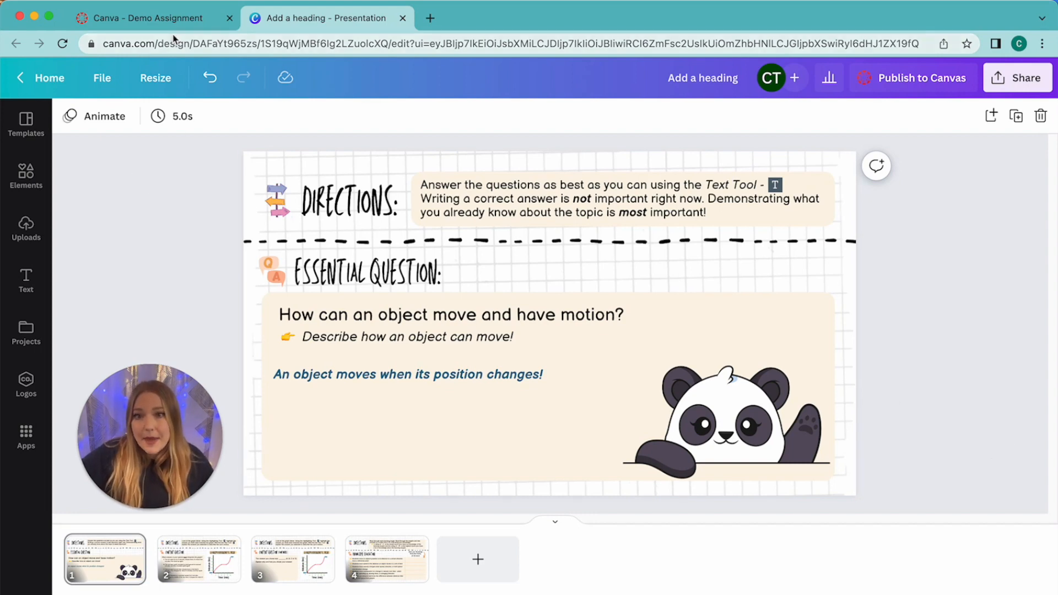
# Start the assignment submission, check the design's Canva Share menu, then choose Canva for Education.
pyautogui.click(146, 18)
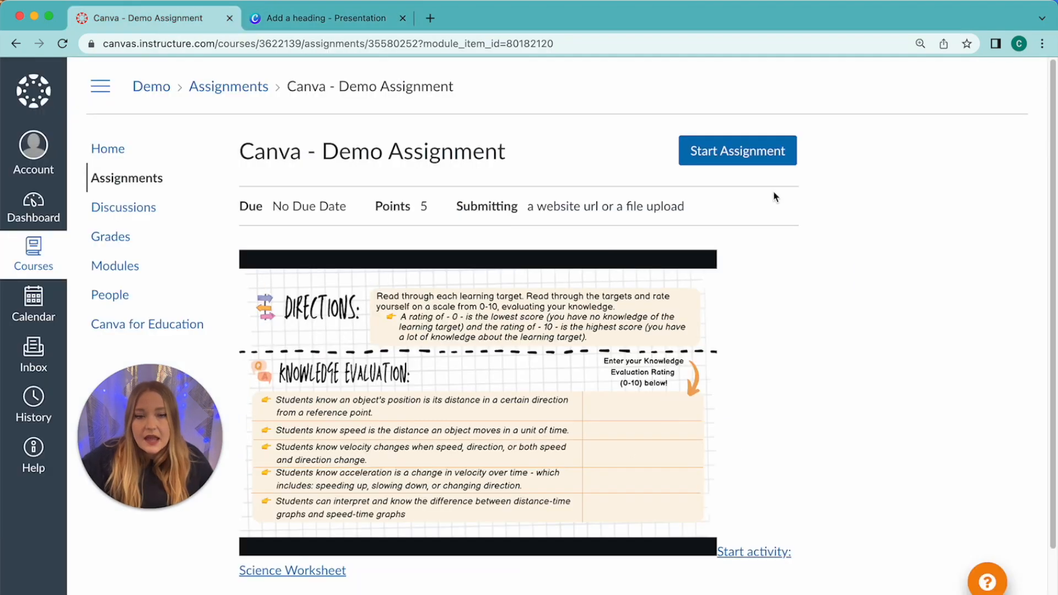
pyautogui.click(738, 150)
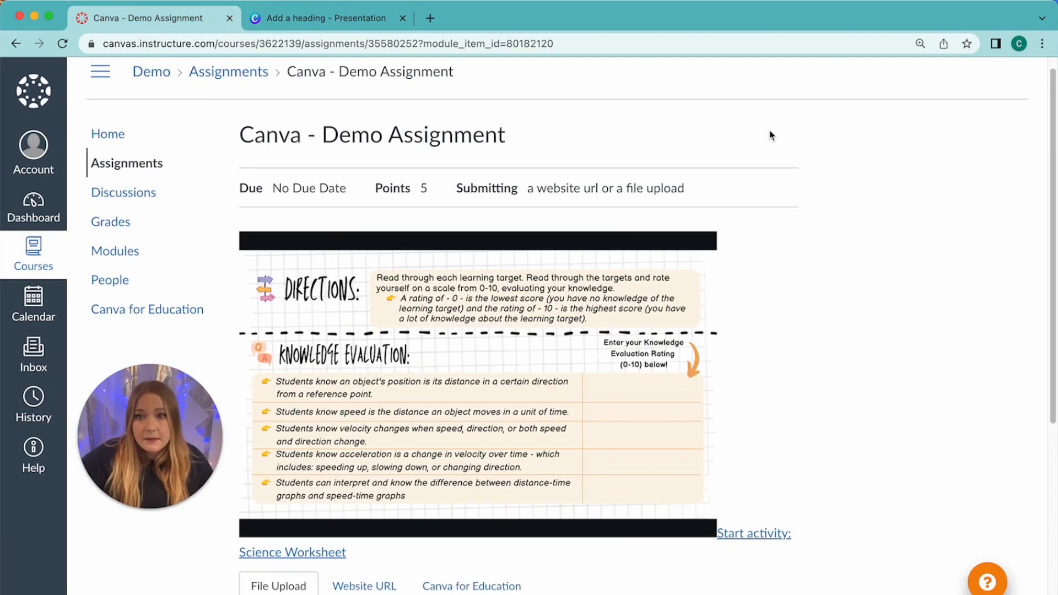
pyautogui.scroll(-3)
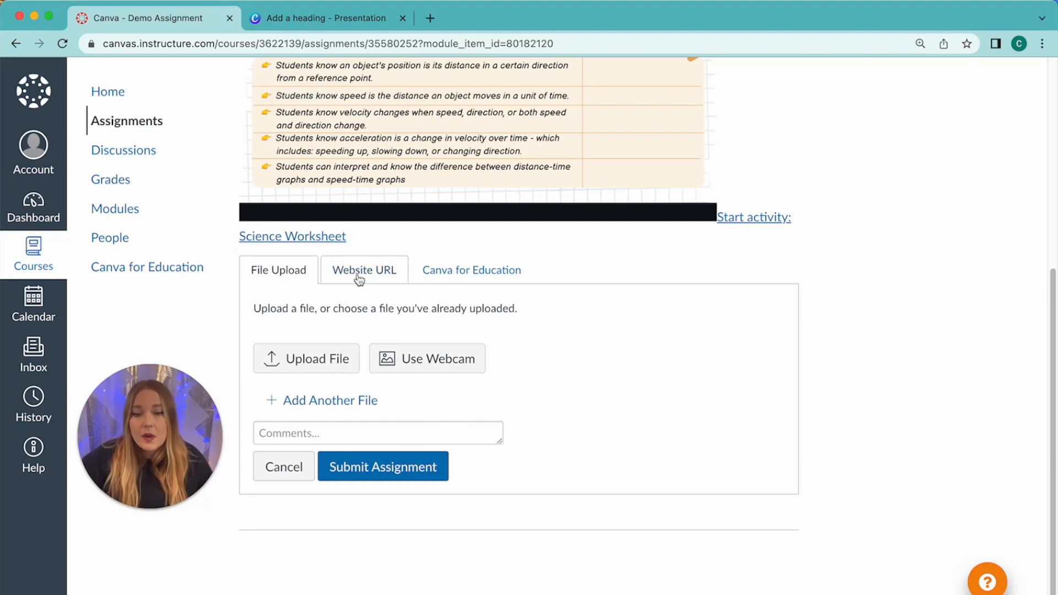
pyautogui.moveTo(506, 276)
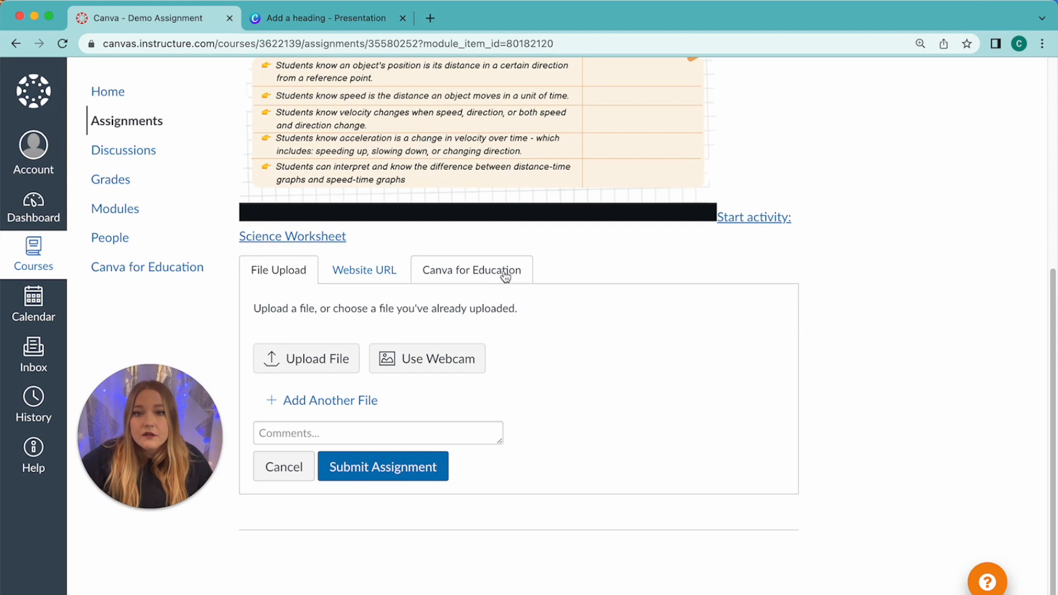
pyautogui.moveTo(499, 287)
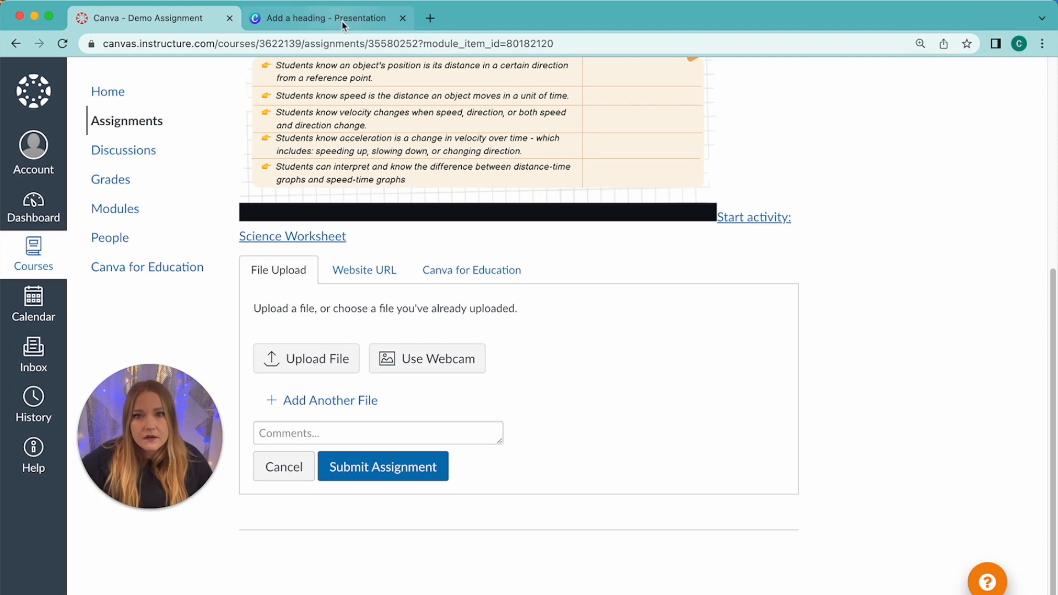
pyautogui.click(321, 18)
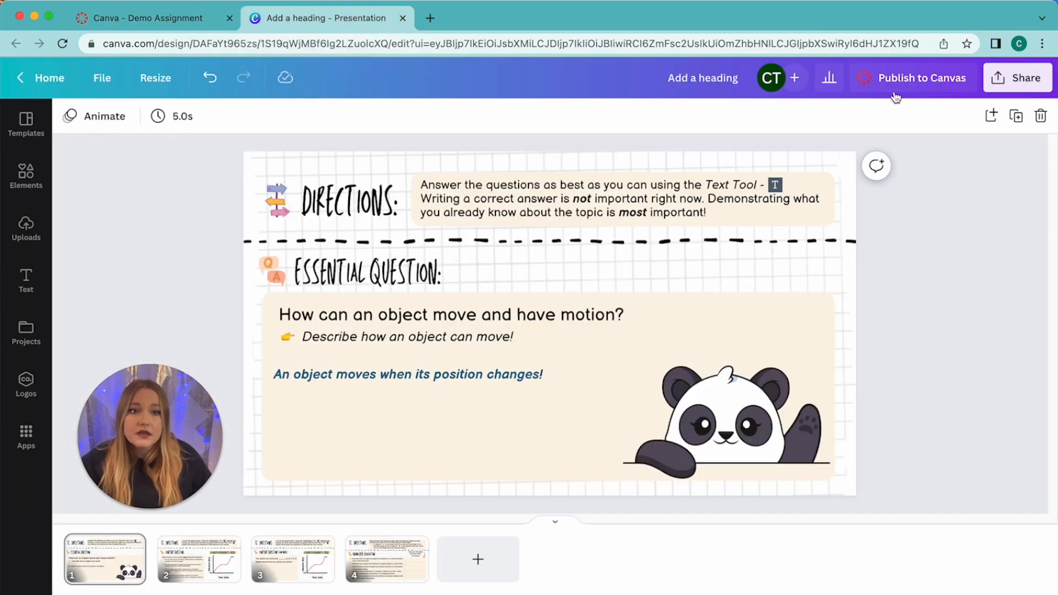
pyautogui.moveTo(954, 311)
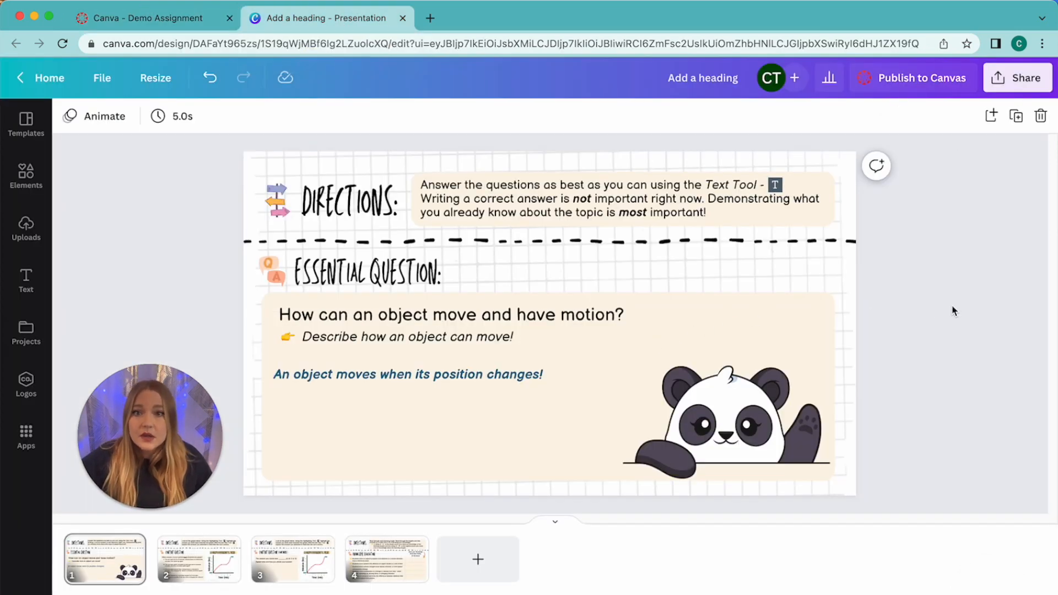
pyautogui.click(1017, 77)
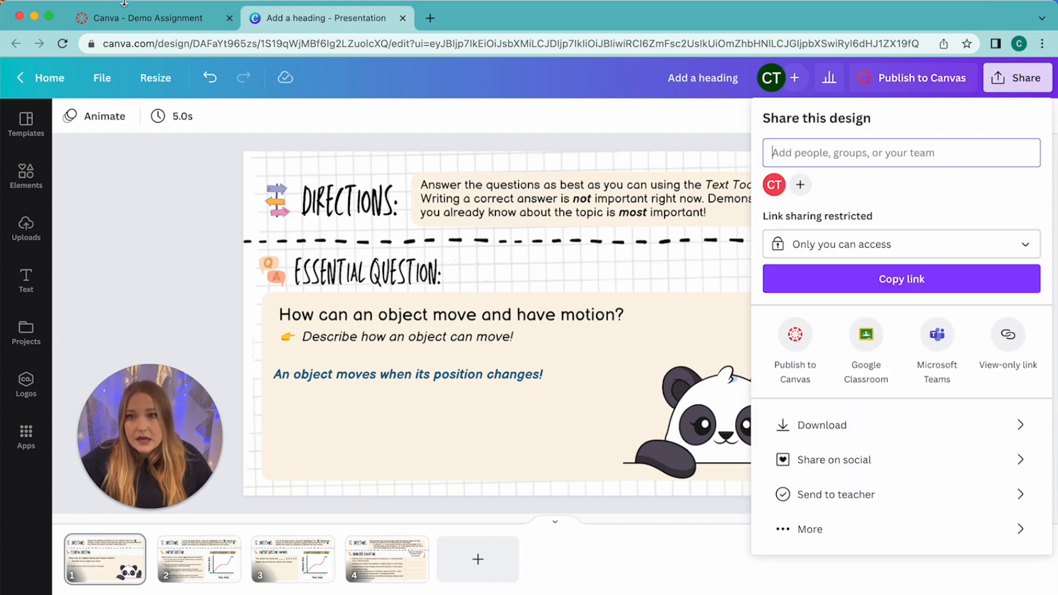
pyautogui.click(149, 18)
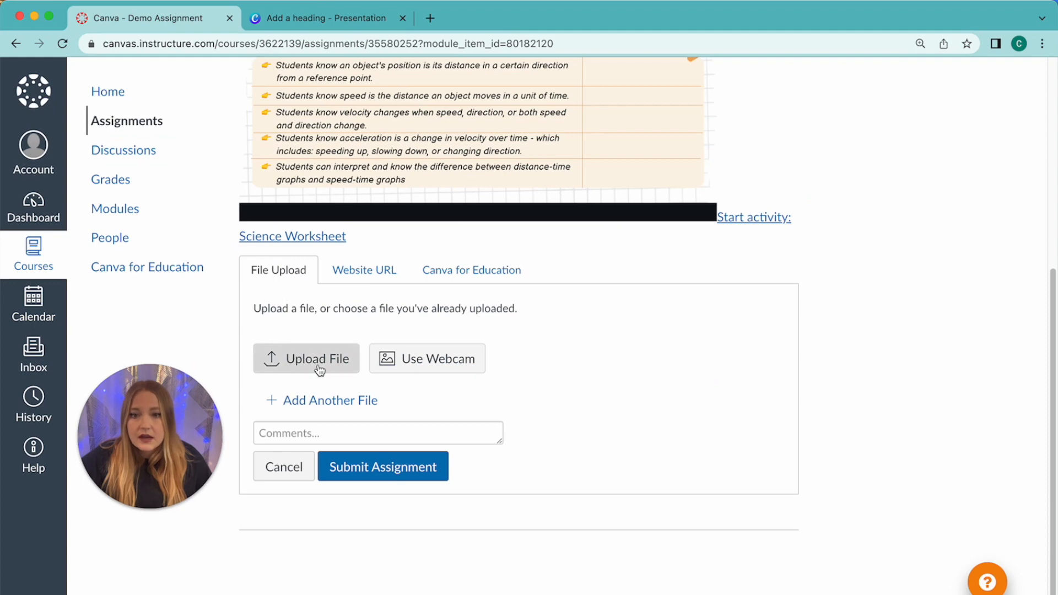
pyautogui.moveTo(326, 347)
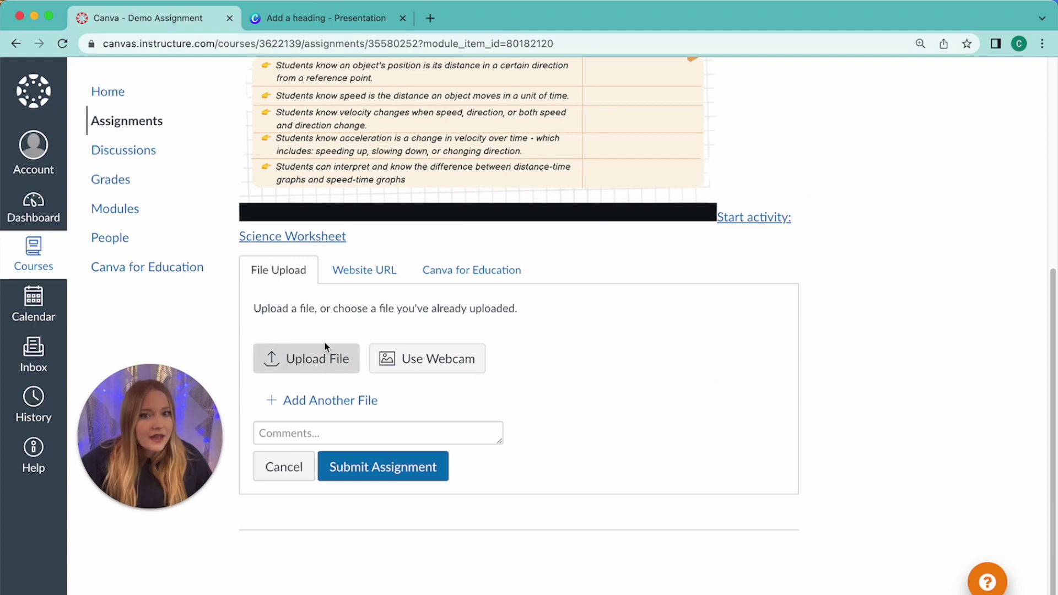
pyautogui.click(471, 270)
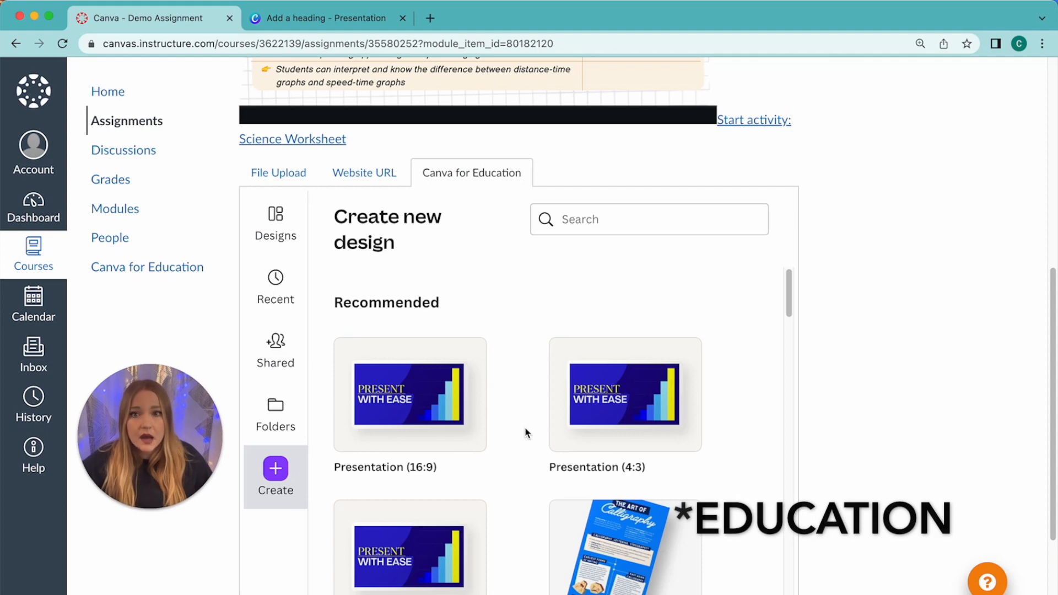
# Select the completed Science Worksheet Canva design and submit the assignment.
pyautogui.click(275, 214)
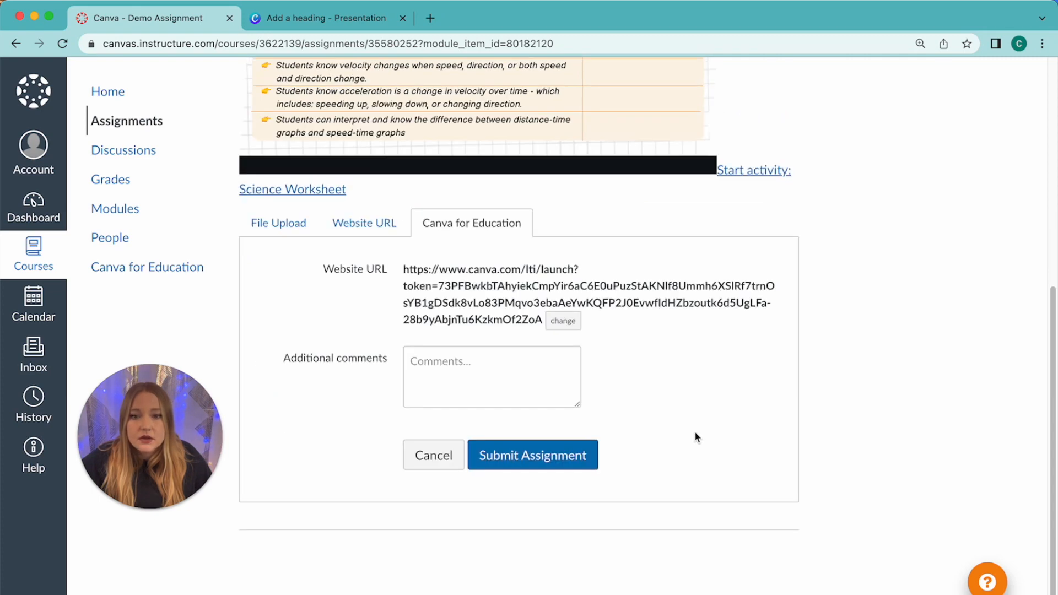
pyautogui.scroll(3)
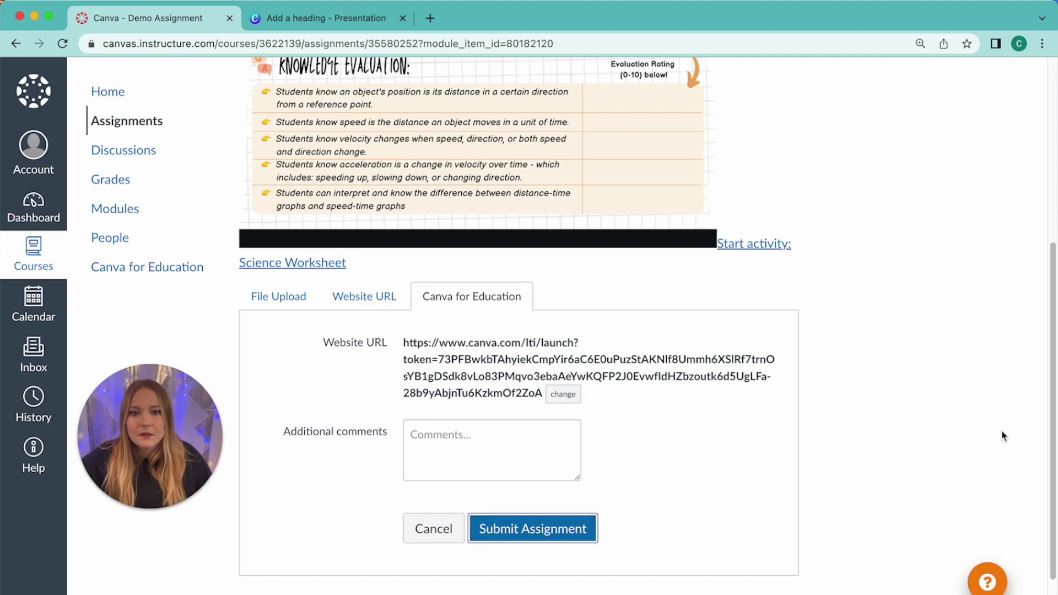
pyautogui.click(533, 527)
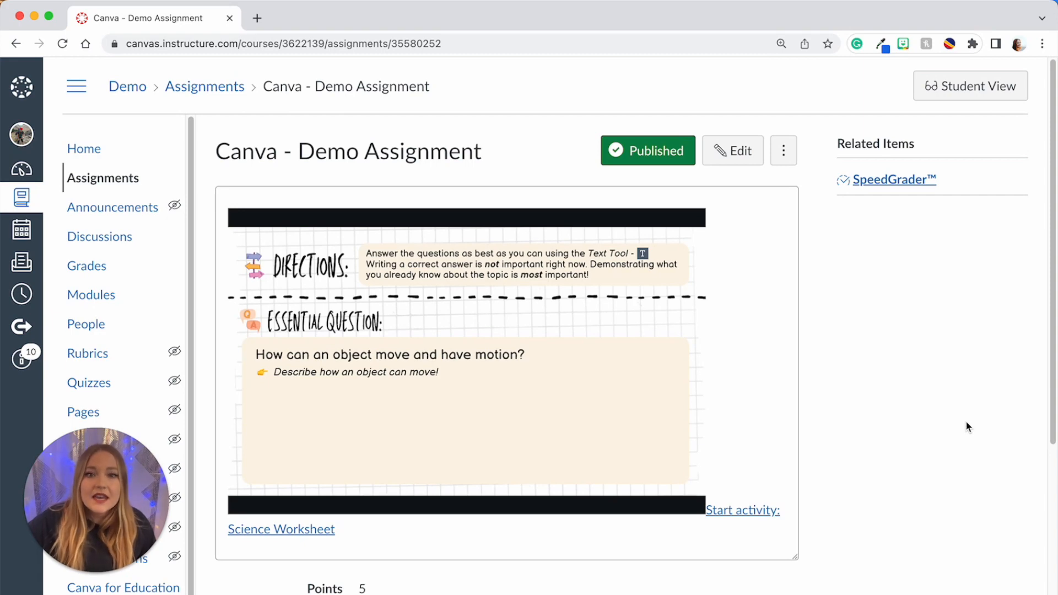
pyautogui.moveTo(943, 310)
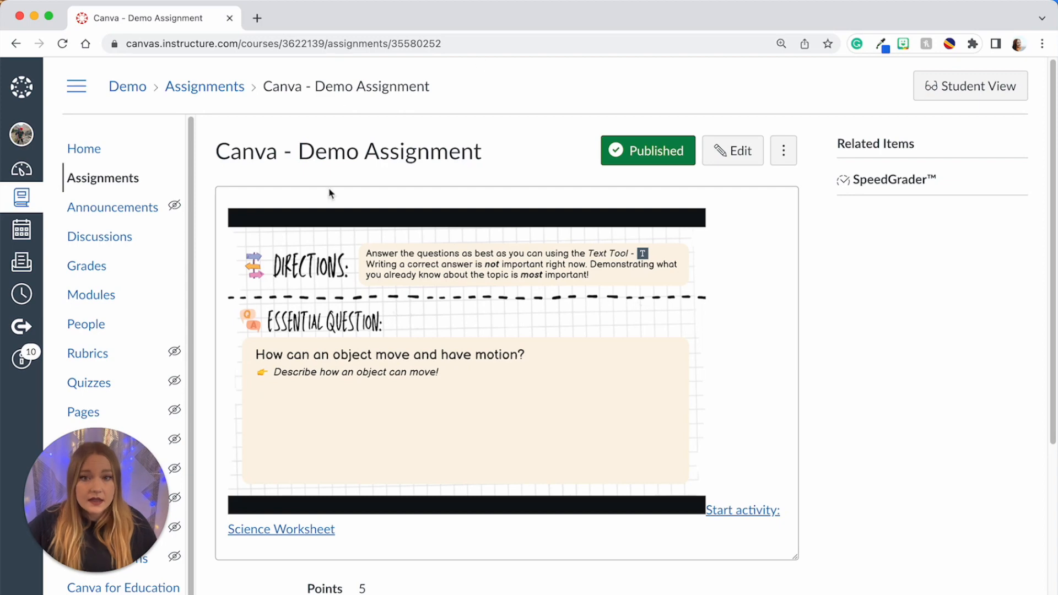
pyautogui.moveTo(908, 185)
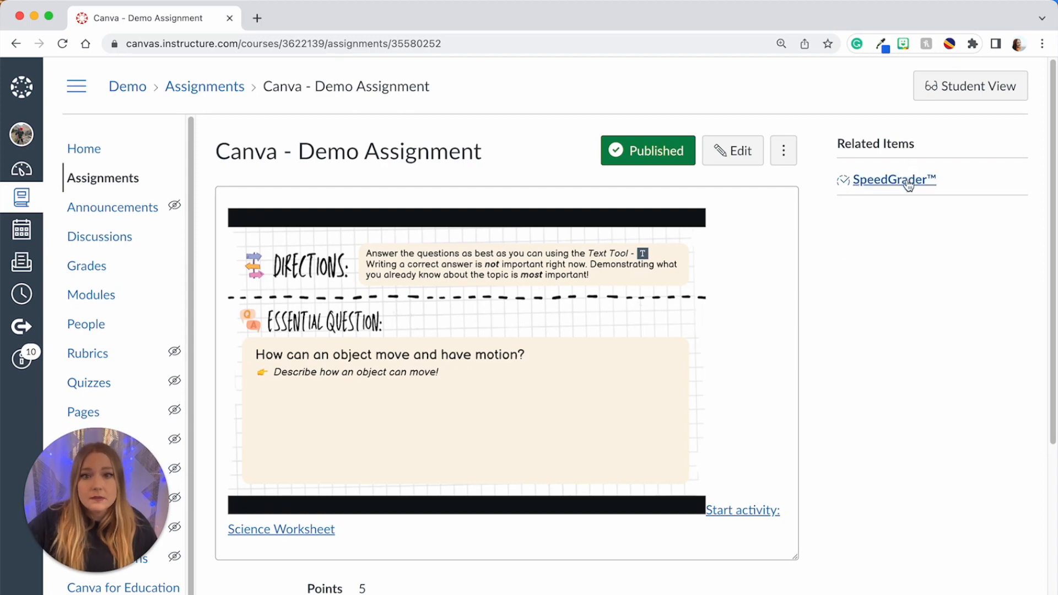
# Open the panda worksheet submission in SpeedGrader and enter a grade of 5 out of 5.
pyautogui.click(894, 180)
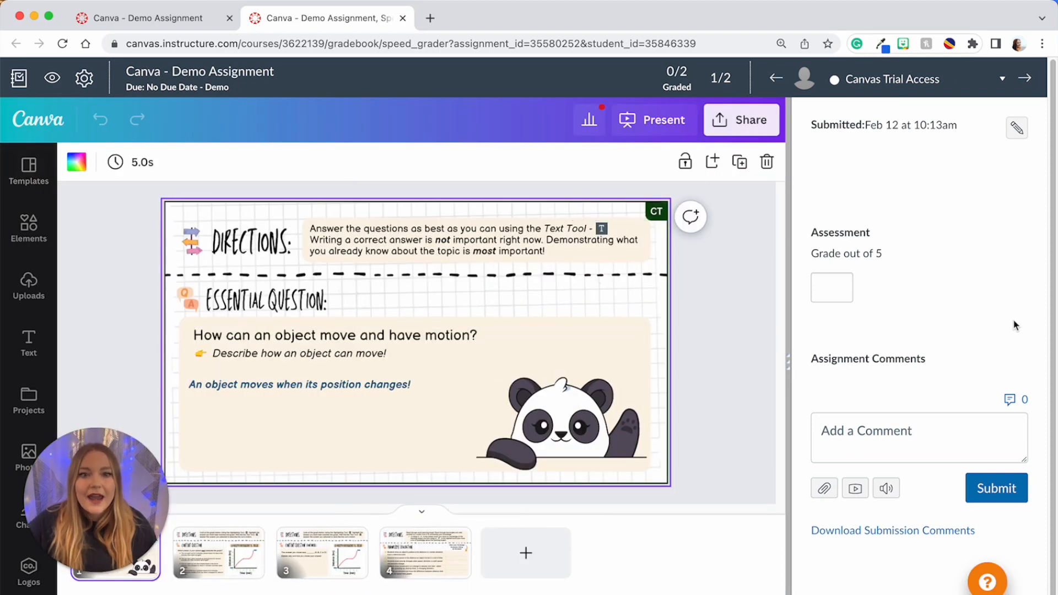
pyautogui.moveTo(867, 229)
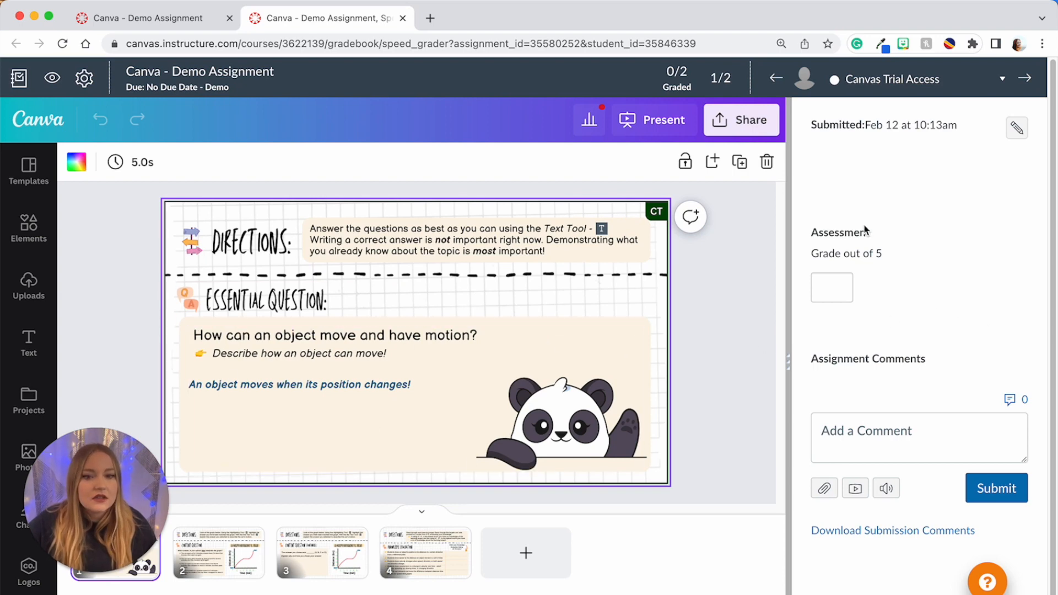
pyautogui.write('5')
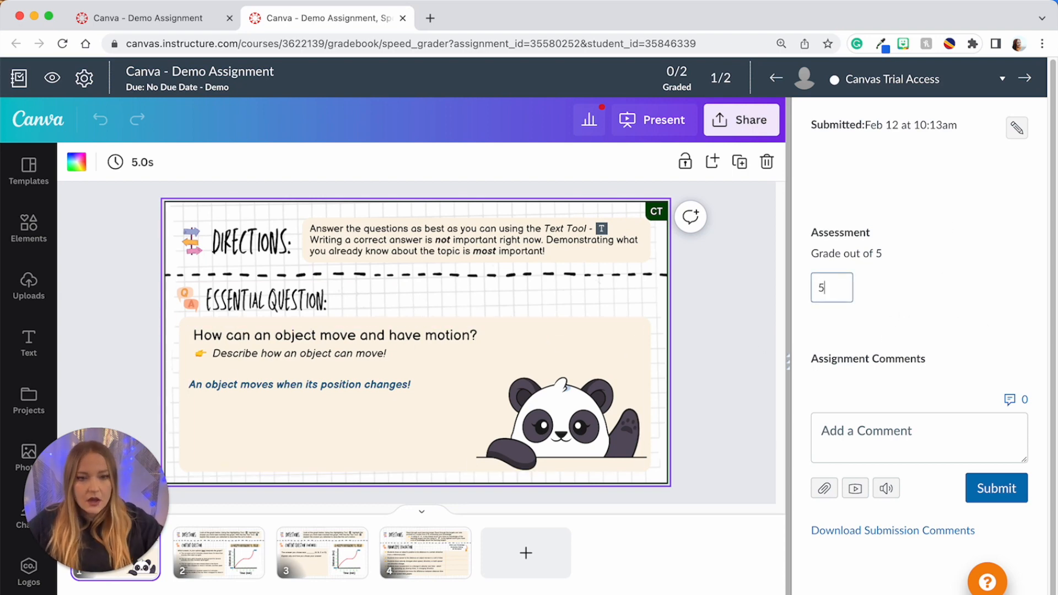